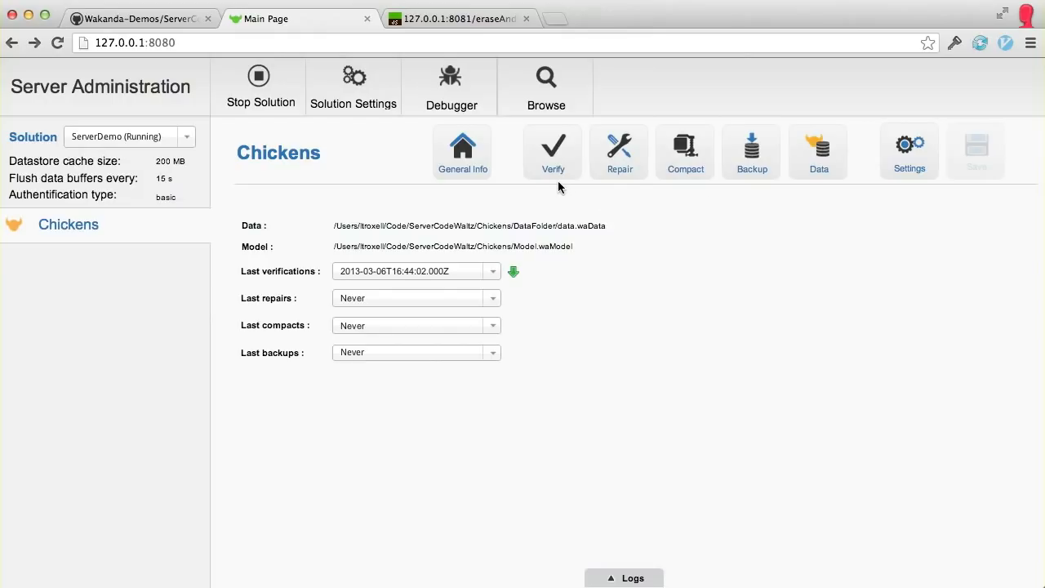
{"action": "mouse_move", "coordinate": [210, 154]}
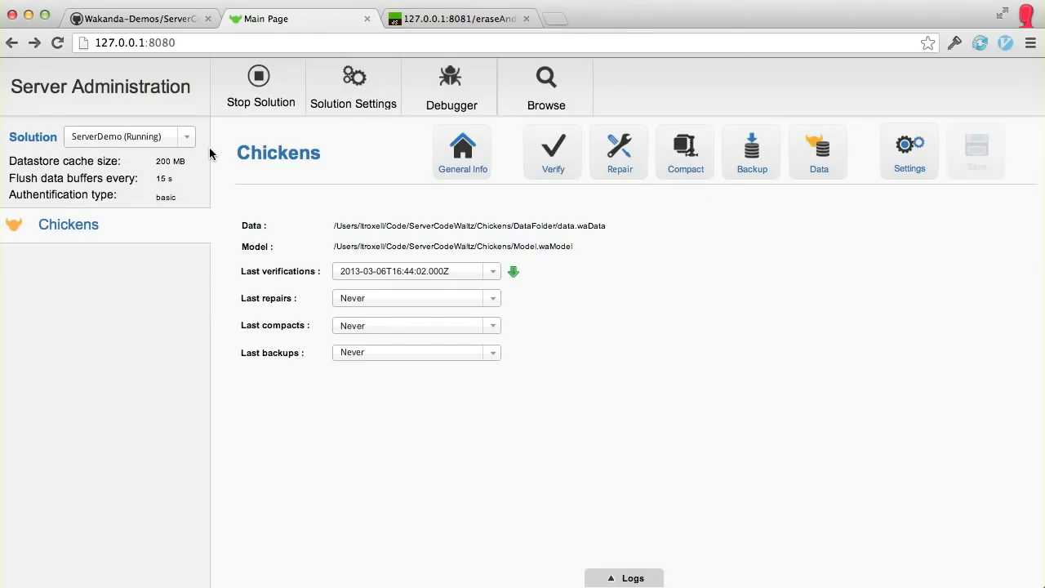
{"action": "mouse_move", "coordinate": [636, 372]}
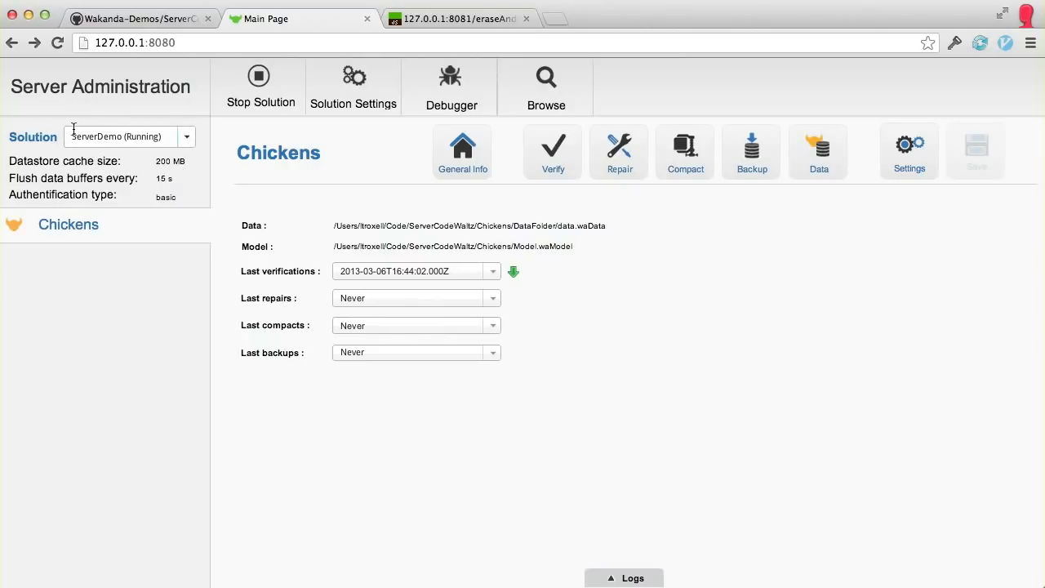
Step: Open the ServerCodeWaltz branch switcher, showing master, add-progressbar-for-datageneration and speed-up-generation
{"action": "left_click", "coordinate": [139, 18]}
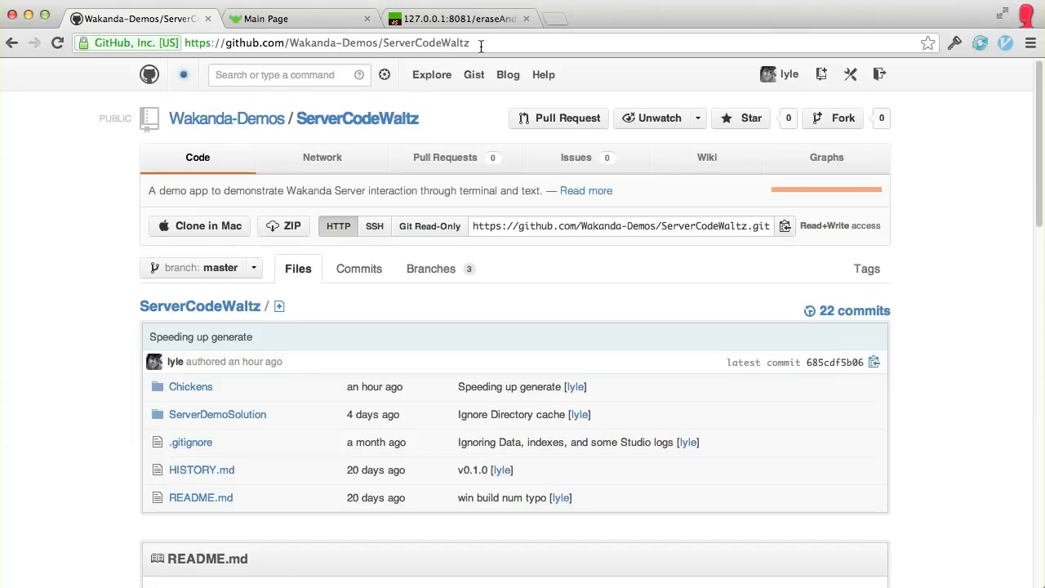
{"action": "mouse_move", "coordinate": [118, 270]}
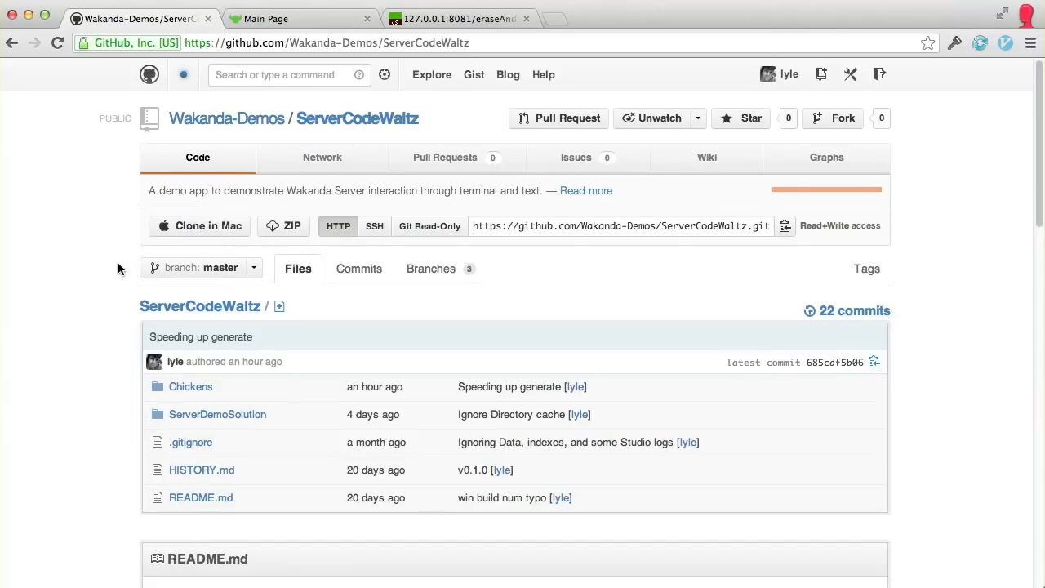
{"action": "mouse_move", "coordinate": [226, 259]}
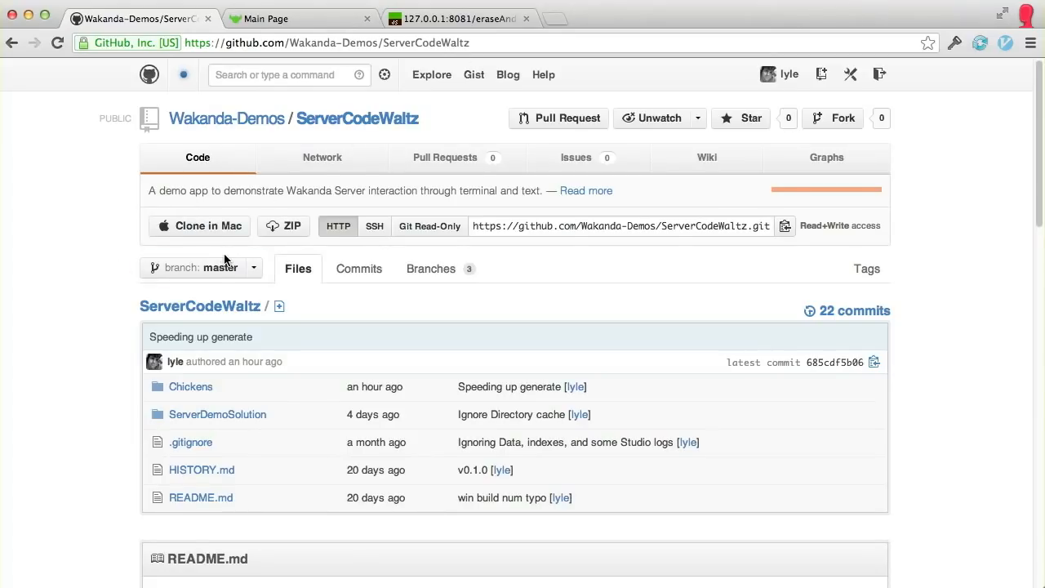
{"action": "left_click", "coordinate": [201, 267]}
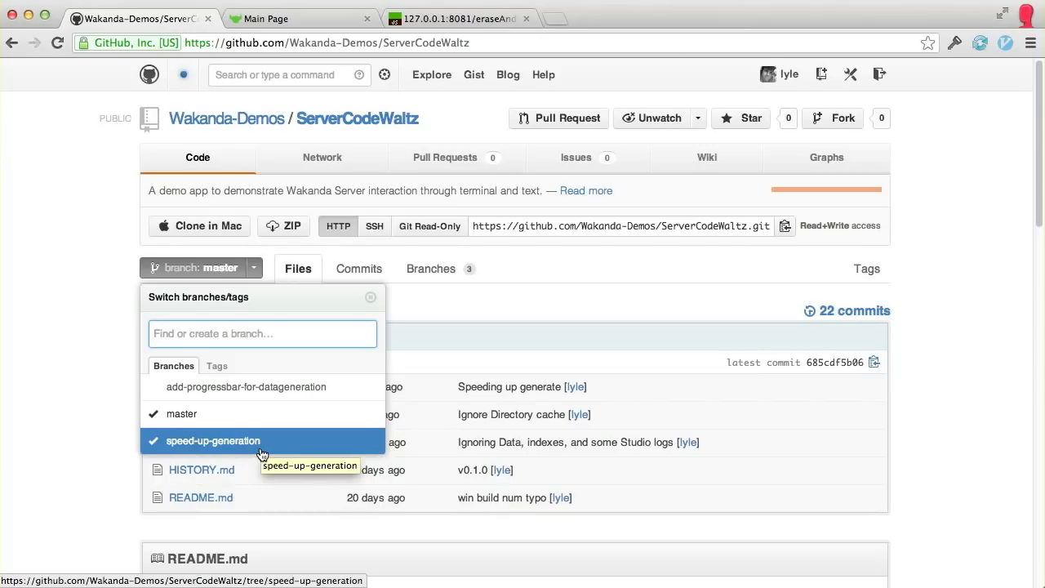
{"action": "mouse_move", "coordinate": [253, 447]}
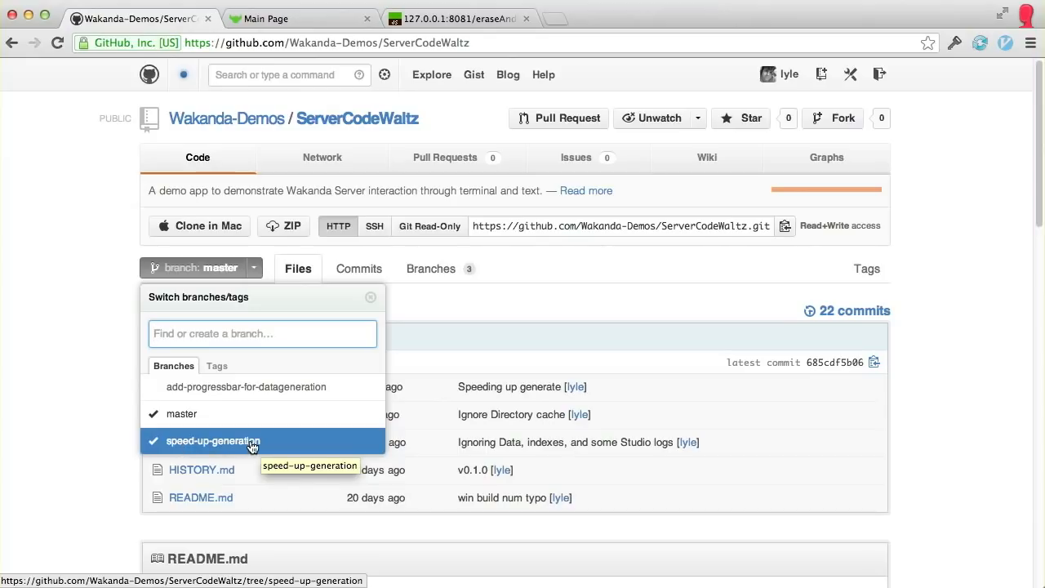
{"action": "mouse_move", "coordinate": [231, 441]}
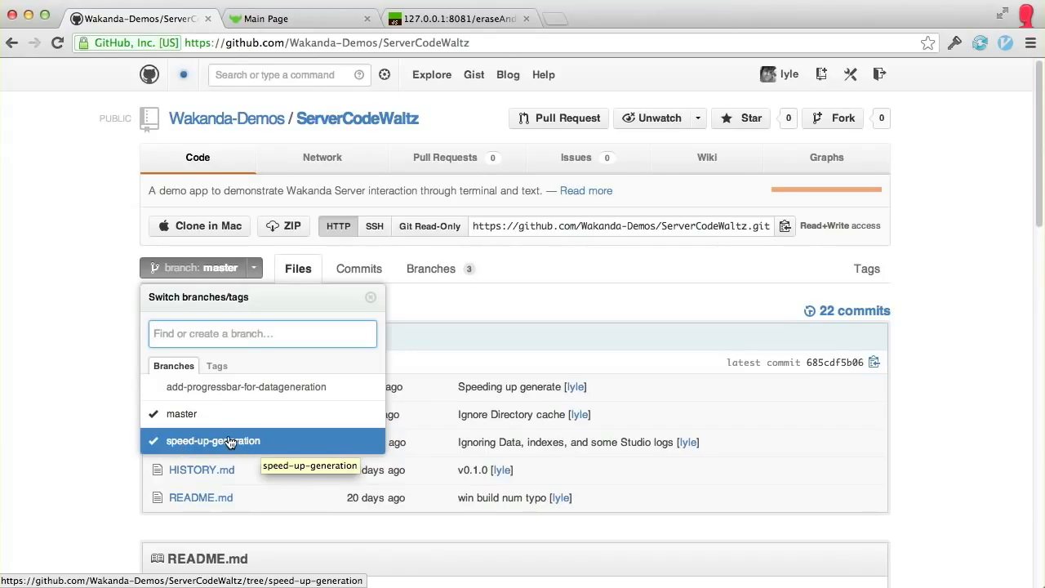
{"action": "mouse_move", "coordinate": [207, 396]}
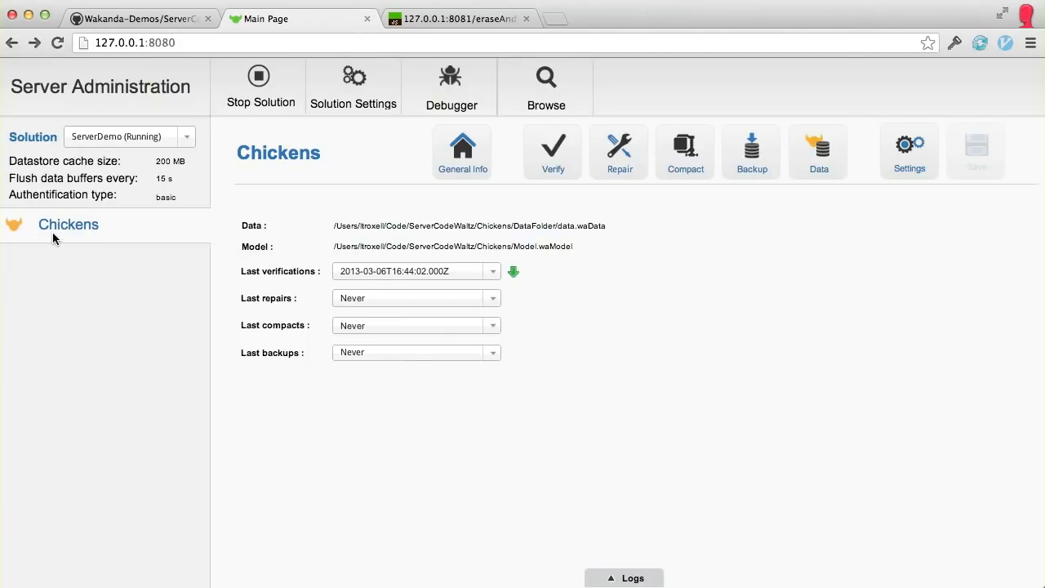
Step: Browse the Breed, Chicken and Coop records in the Data Browser (64 breeds, 3000 coops)
{"action": "left_click", "coordinate": [819, 151]}
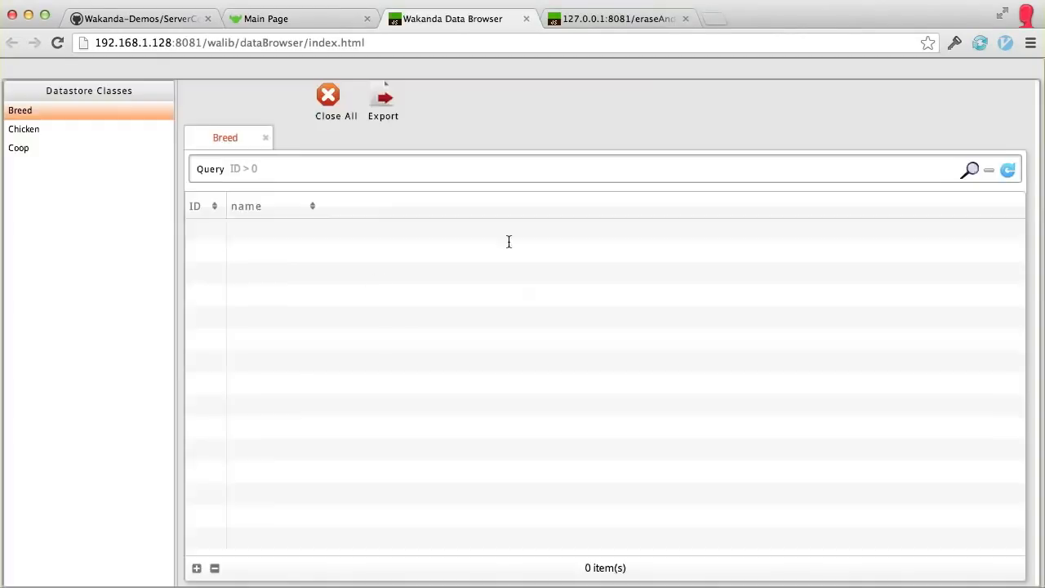
{"action": "left_click", "coordinate": [24, 129]}
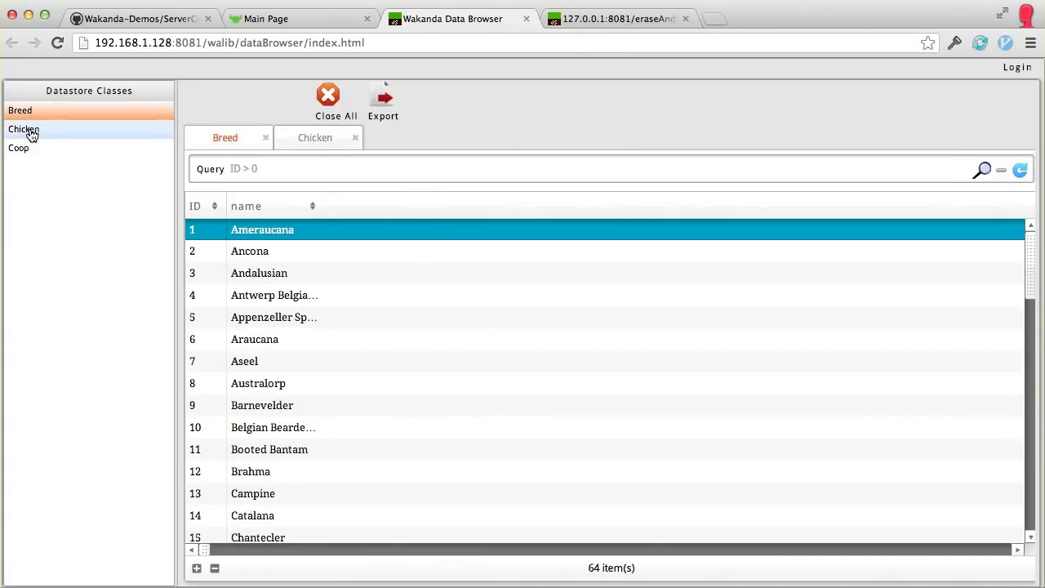
{"action": "left_click", "coordinate": [18, 148]}
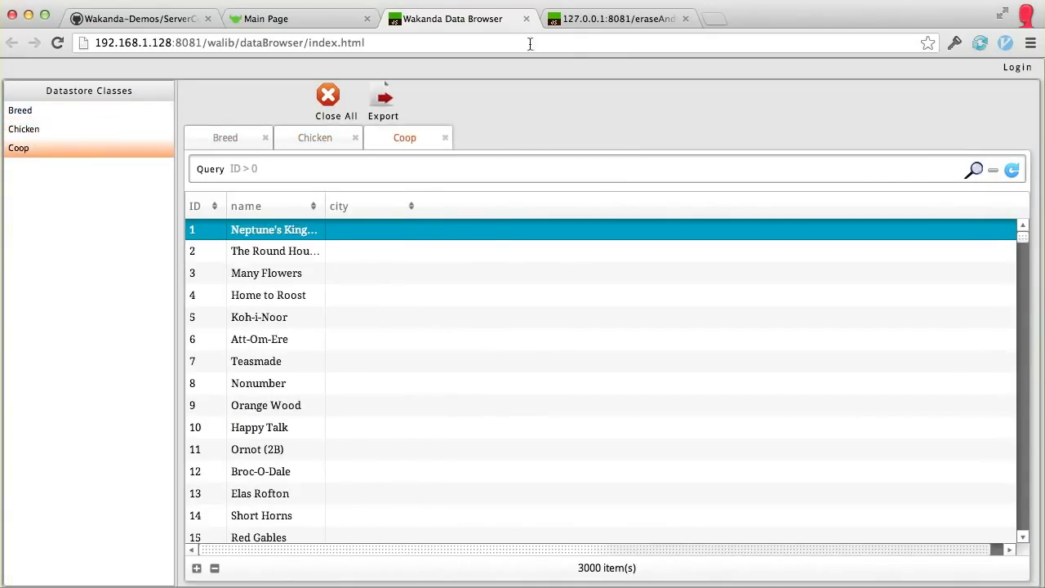
{"action": "left_click", "coordinate": [301, 18]}
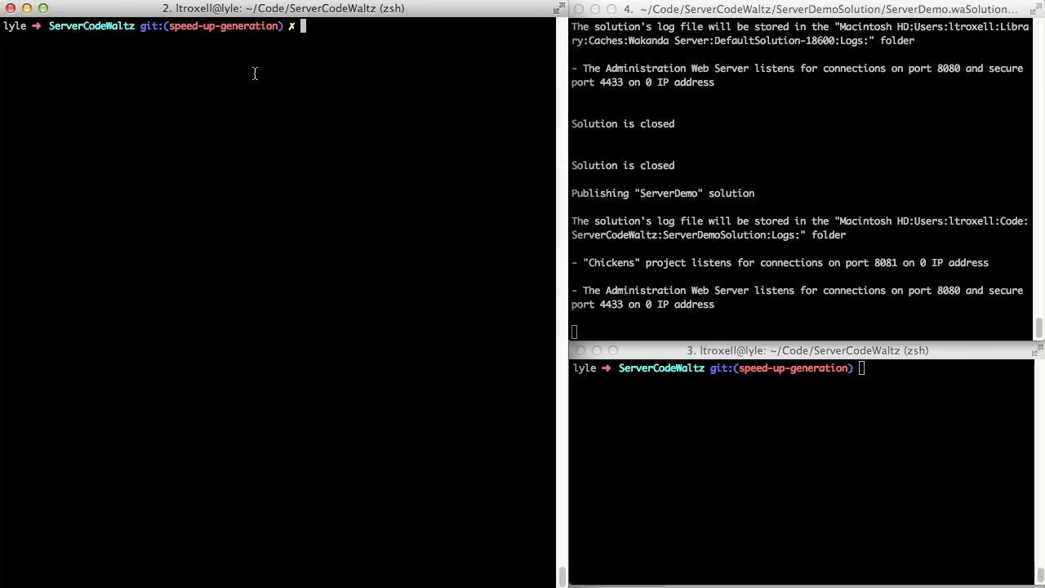
Step: Run git diff master and pick out the new eraseAndGen route in boot.js
{"action": "type", "text": "git"}
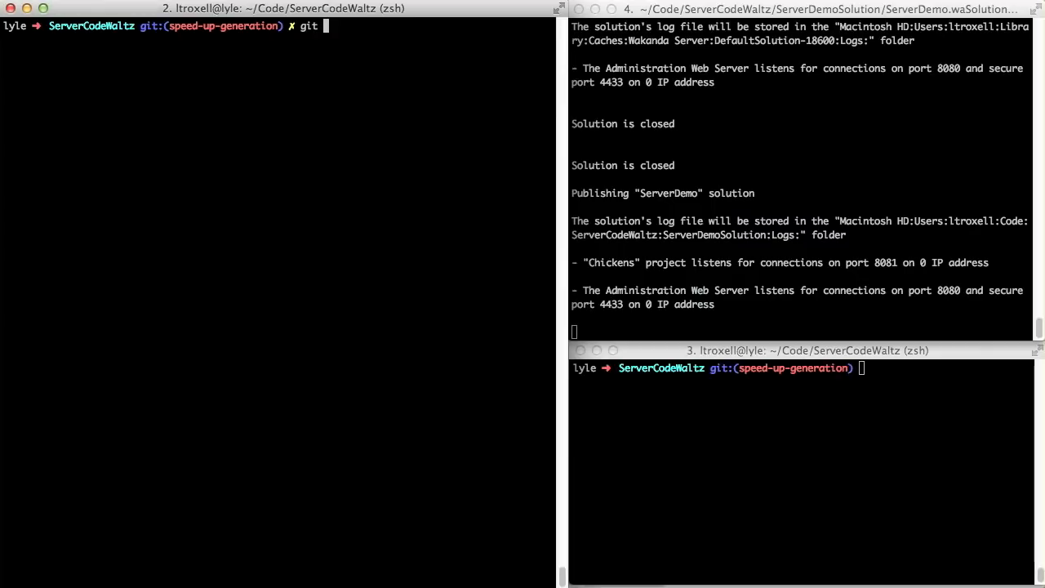
{"action": "type", "text": "diff mas"}
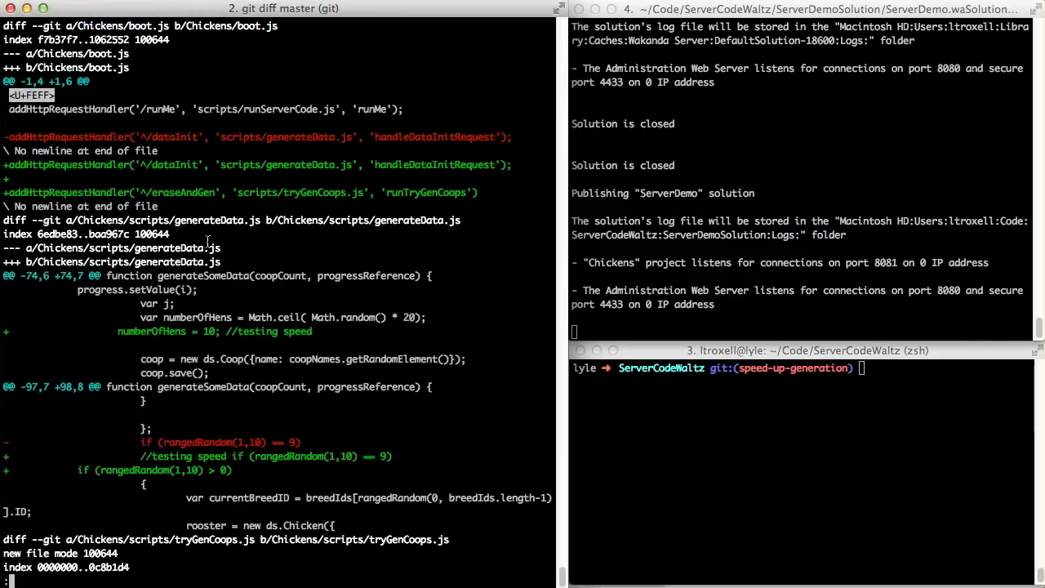
{"action": "double_click", "coordinate": [183, 191]}
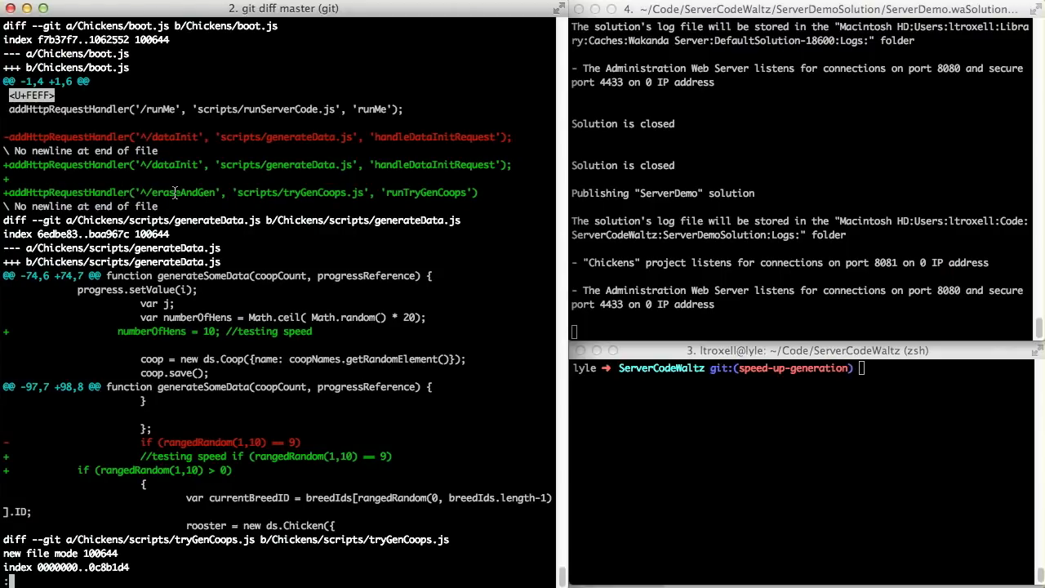
{"action": "double_click", "coordinate": [181, 192]}
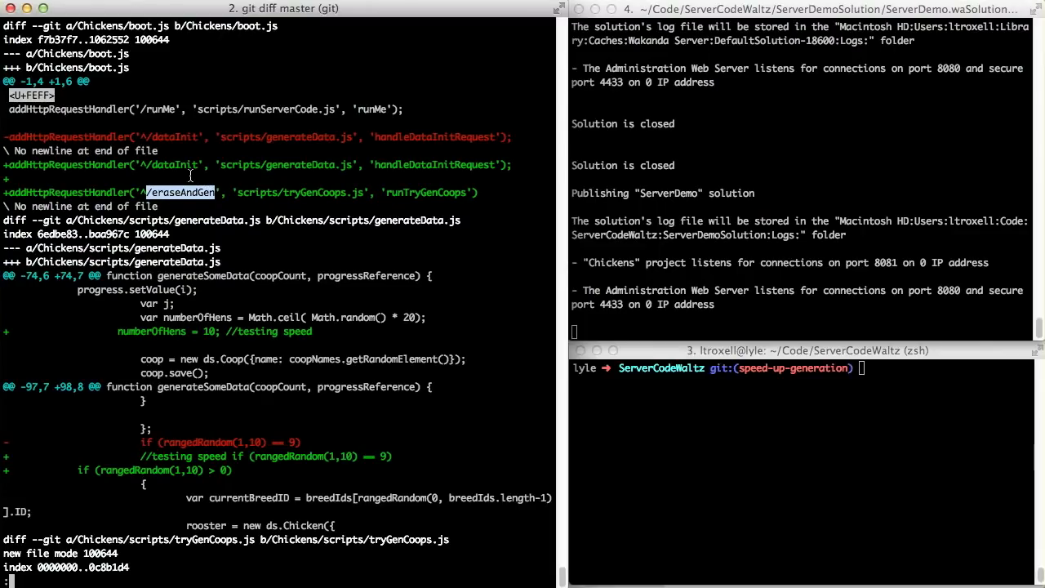
{"action": "mouse_move", "coordinate": [404, 195]}
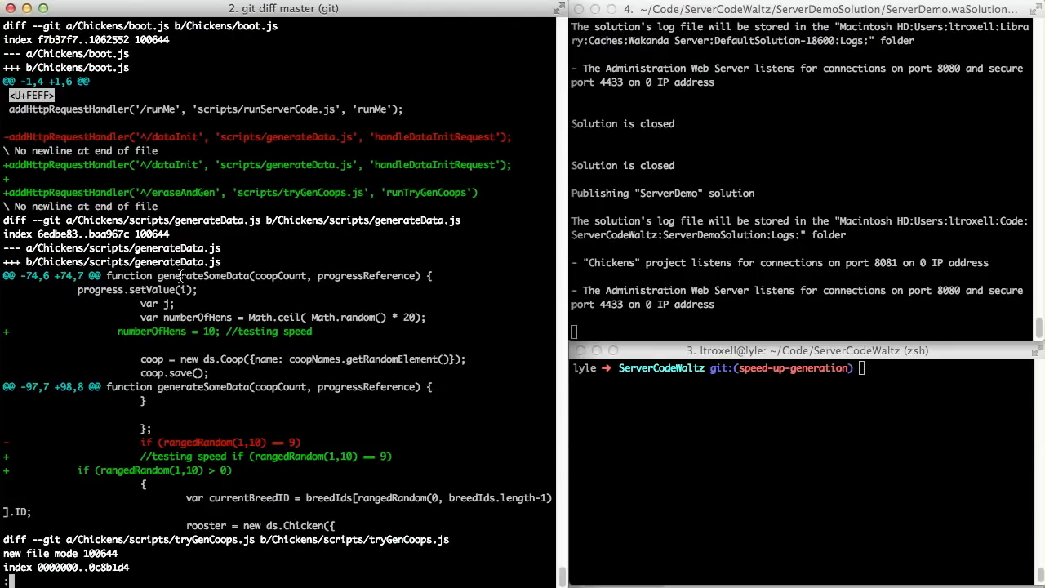
{"action": "double_click", "coordinate": [202, 276]}
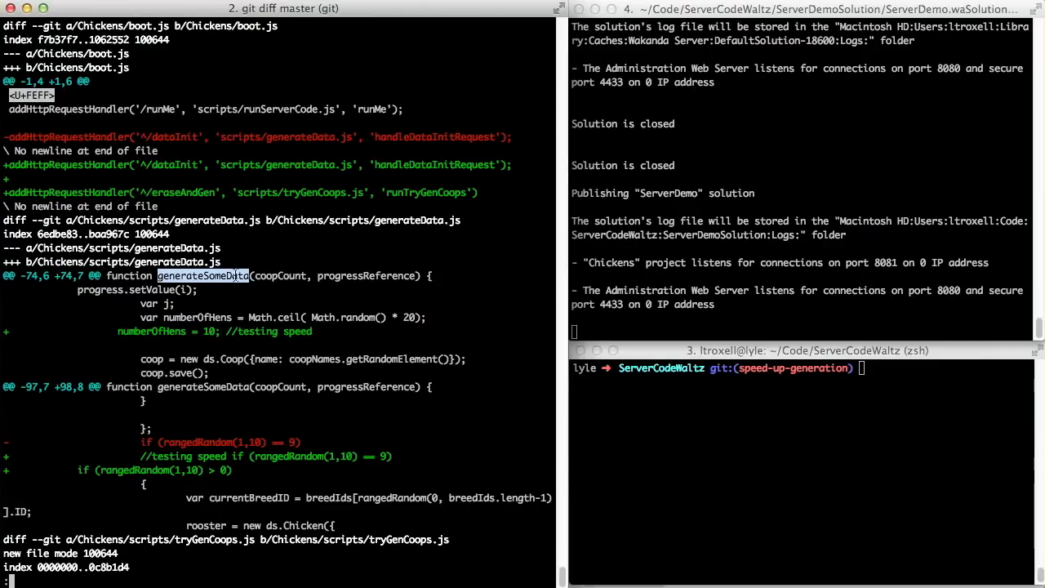
{"action": "double_click", "coordinate": [365, 276]}
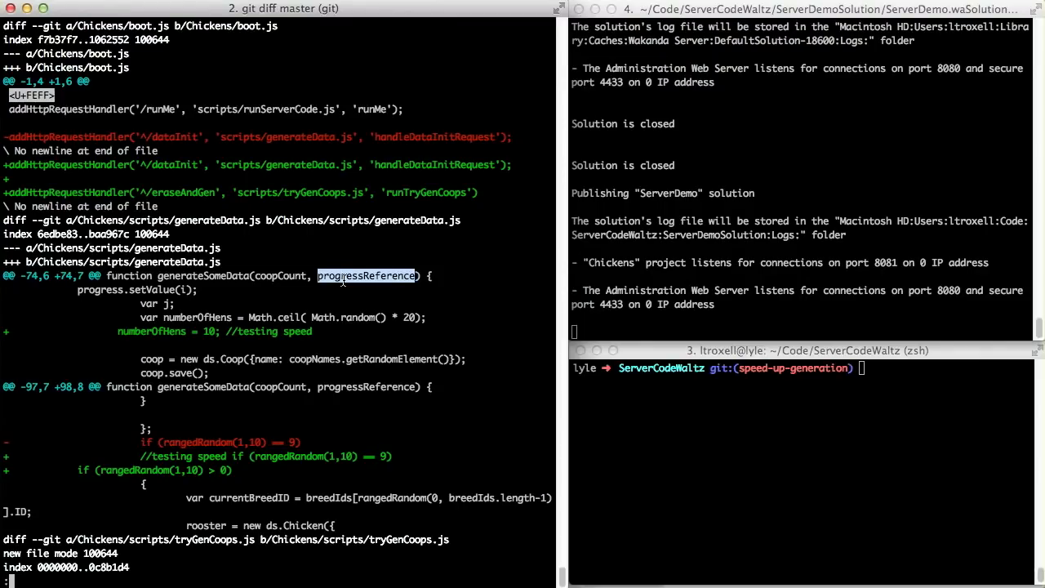
{"action": "double_click", "coordinate": [343, 316]}
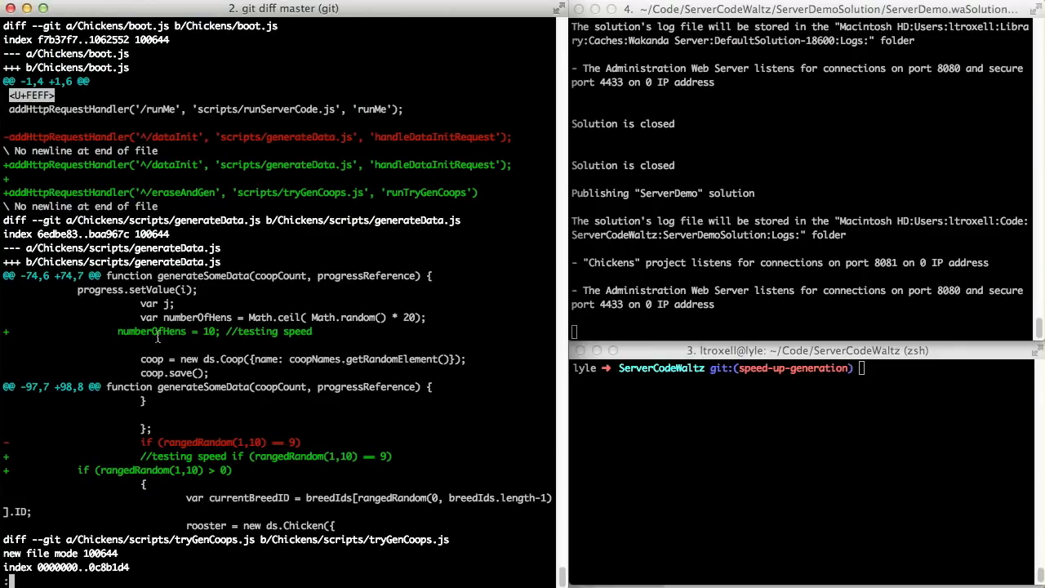
{"action": "double_click", "coordinate": [155, 330]}
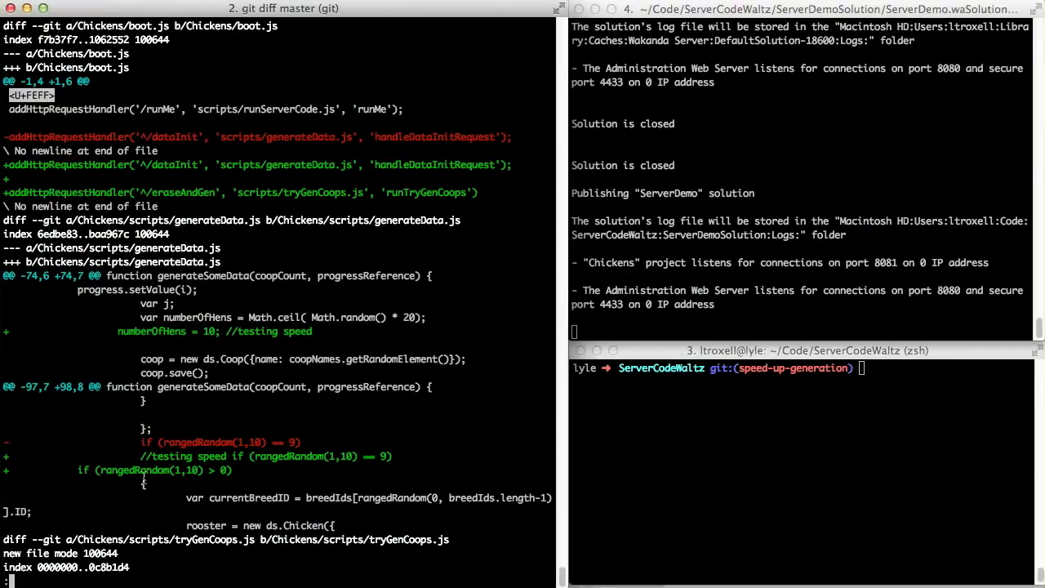
{"action": "mouse_move", "coordinate": [163, 443]}
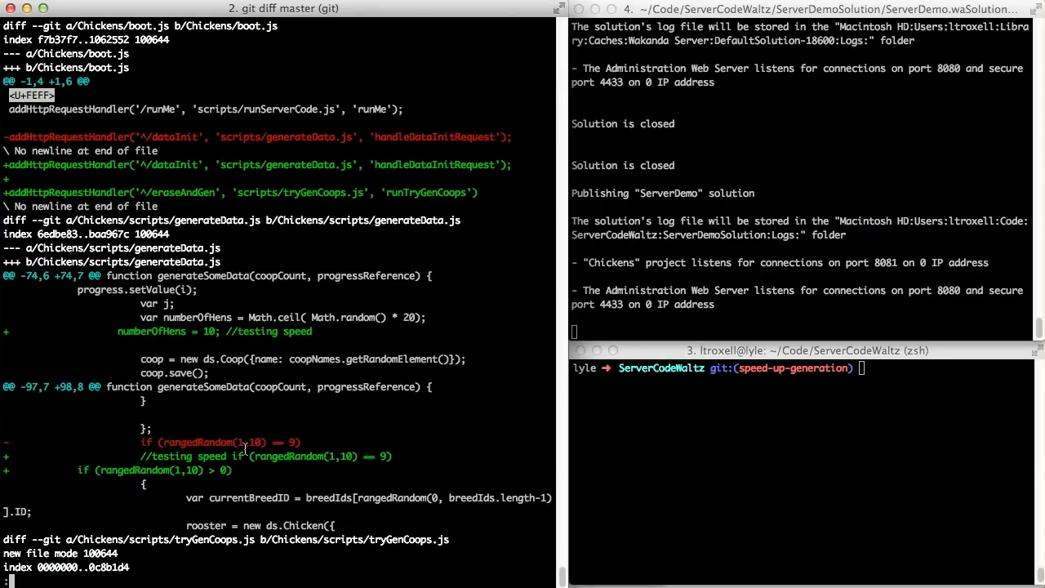
{"action": "mouse_move", "coordinate": [307, 445]}
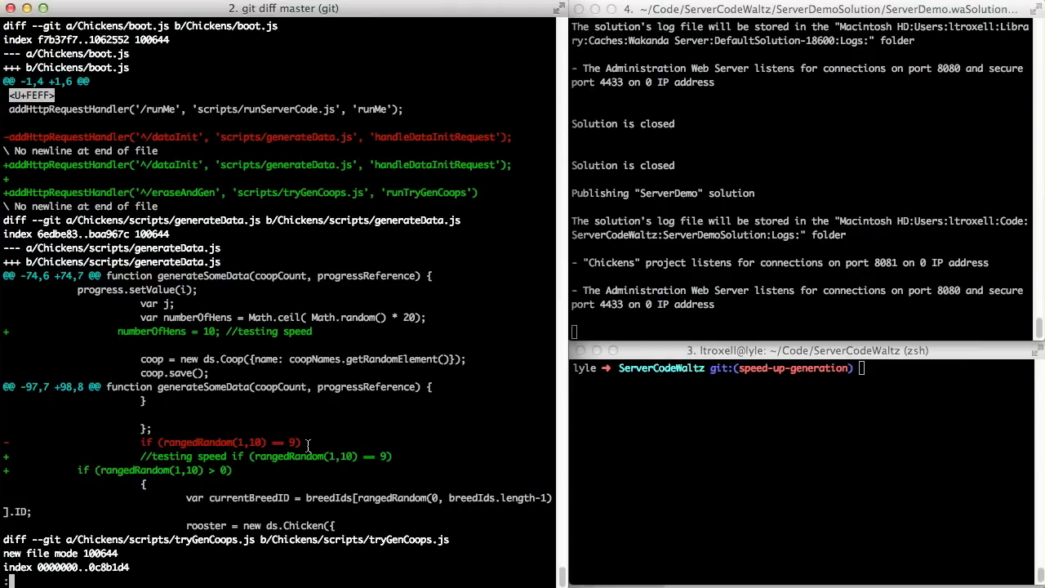
{"action": "mouse_move", "coordinate": [285, 471]}
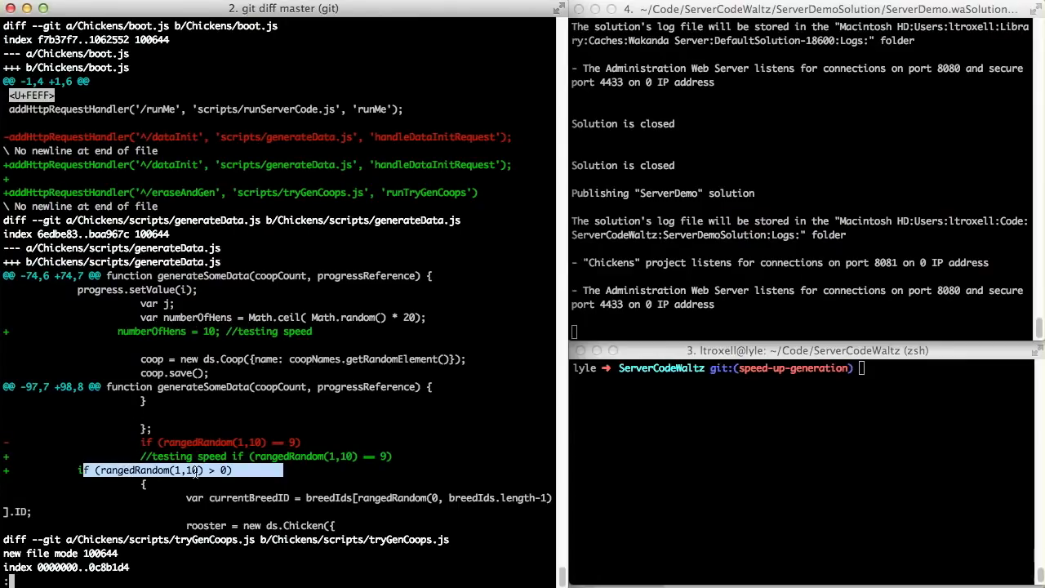
{"action": "scroll", "scroll_direction": "down", "scroll_amount": 3}
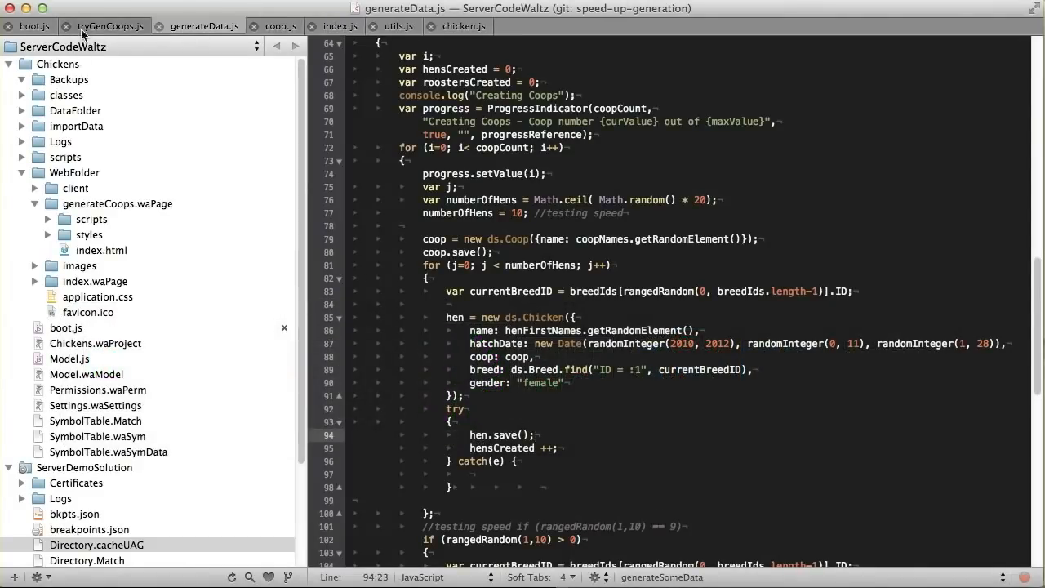
Step: Check the runTryGenCoops function in tryGenCoops.js, then the route code in boot.js
{"action": "left_click", "coordinate": [109, 25]}
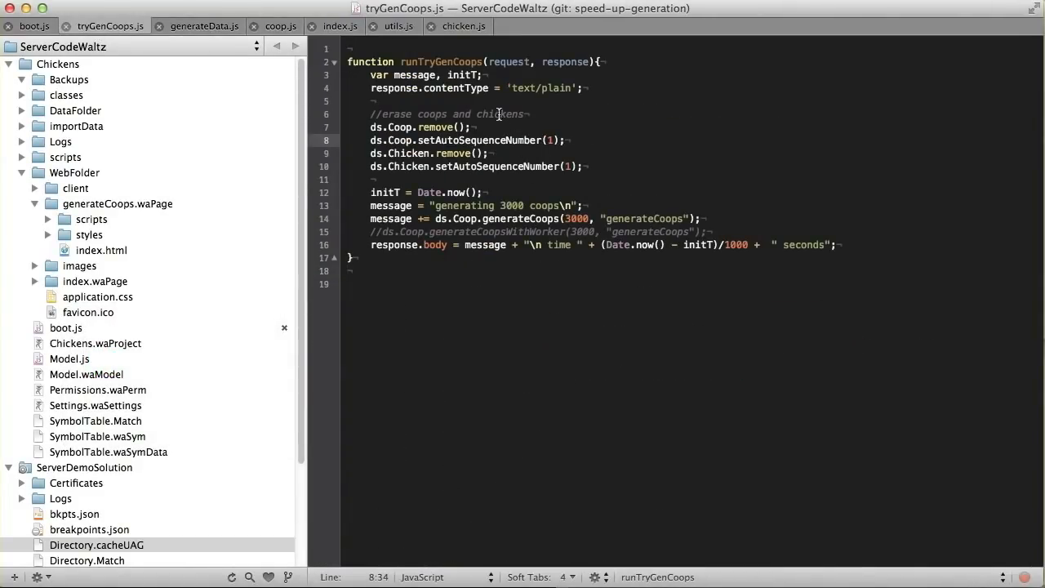
{"action": "double_click", "coordinate": [440, 61]}
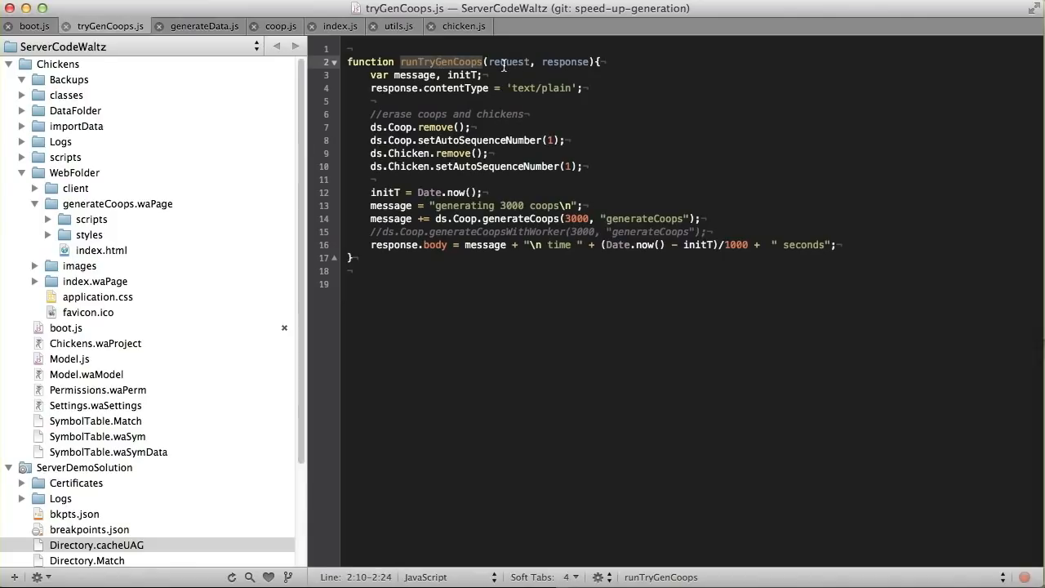
{"action": "left_click", "coordinate": [34, 25]}
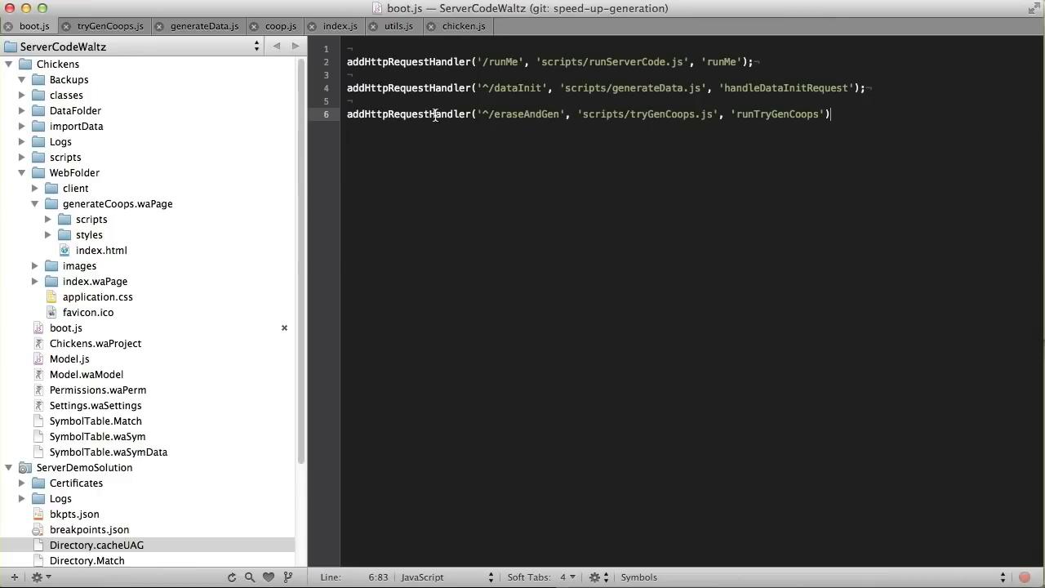
{"action": "double_click", "coordinate": [777, 114]}
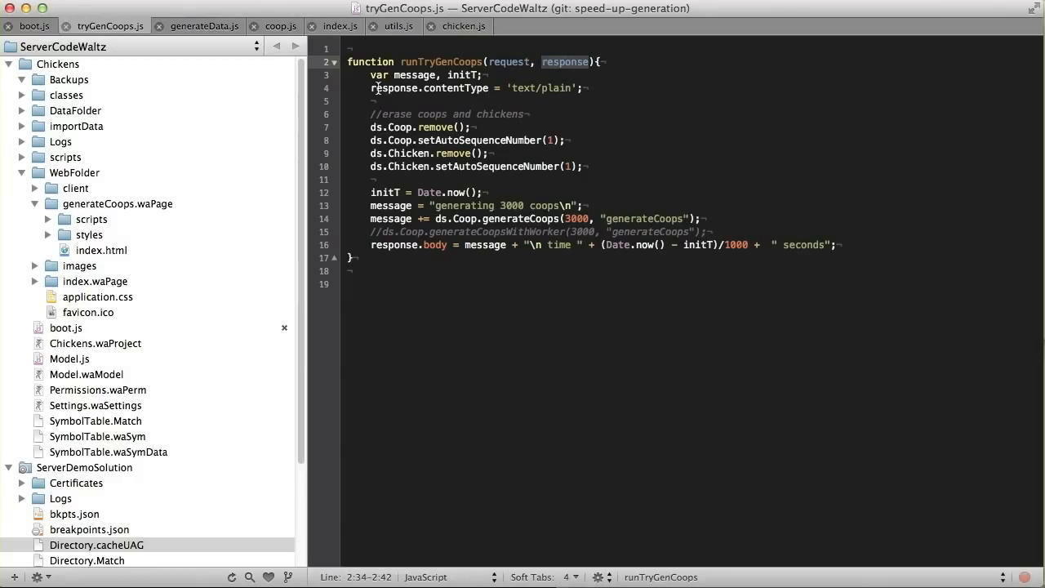
Step: Review the plain content type, erase lines and generateCoops call, then expand the scripts folder
{"action": "left_click", "coordinate": [467, 88]}
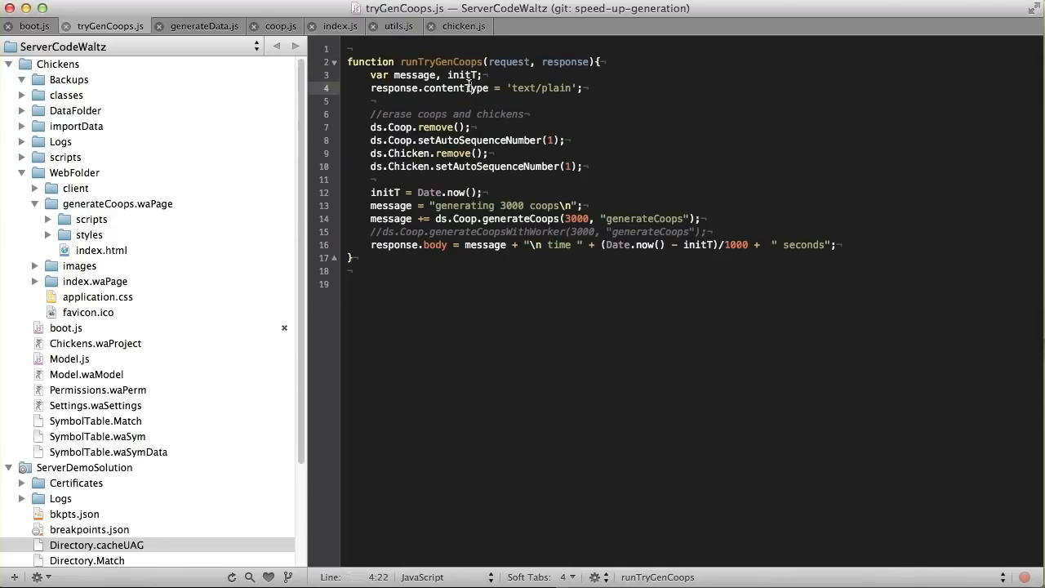
{"action": "double_click", "coordinate": [557, 88]}
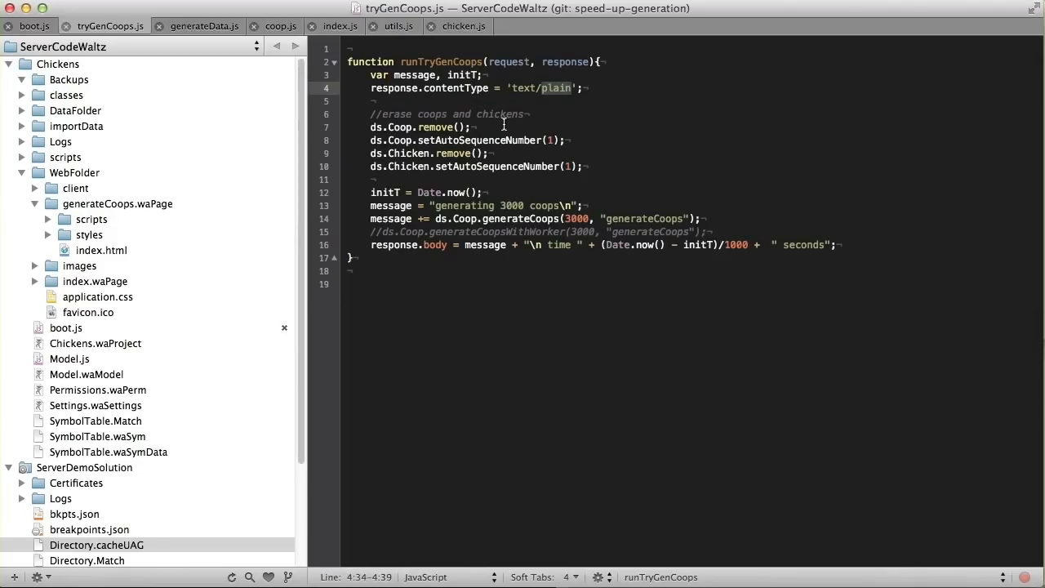
{"action": "left_click", "coordinate": [367, 127]}
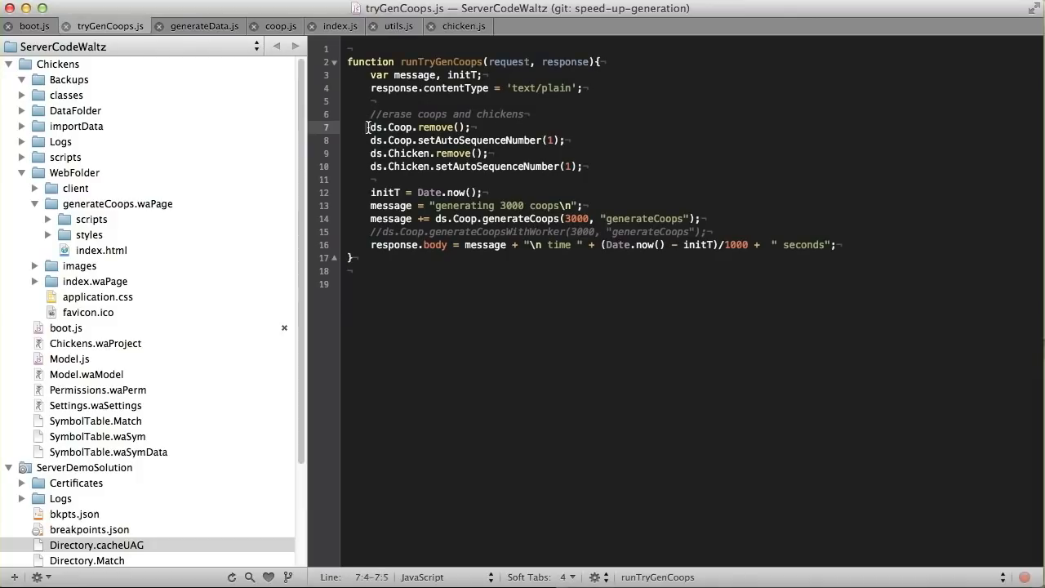
{"action": "left_click_drag", "start_coordinate": [365, 127], "coordinate": [588, 166]}
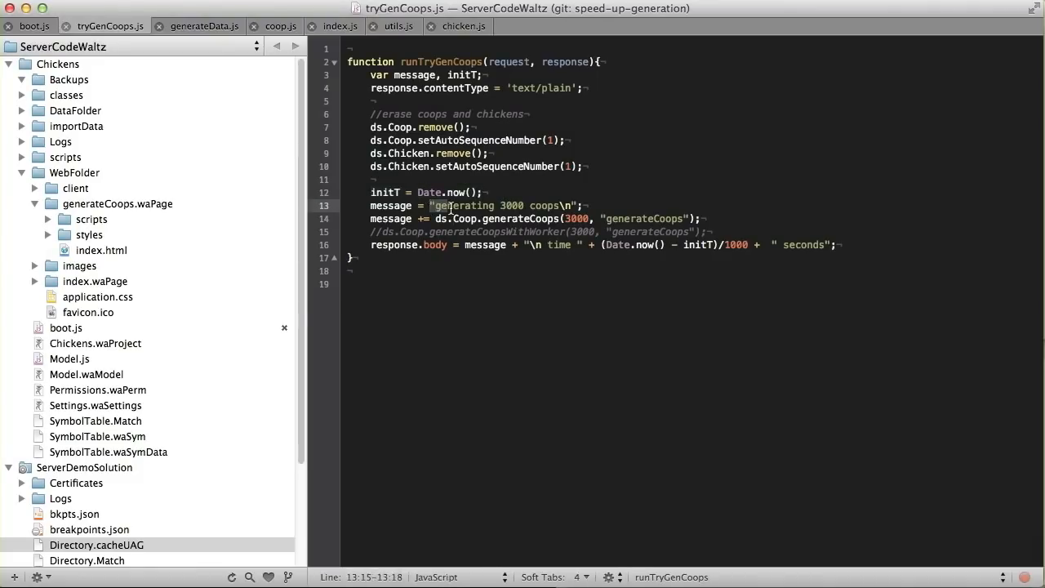
{"action": "left_click", "coordinate": [430, 219]}
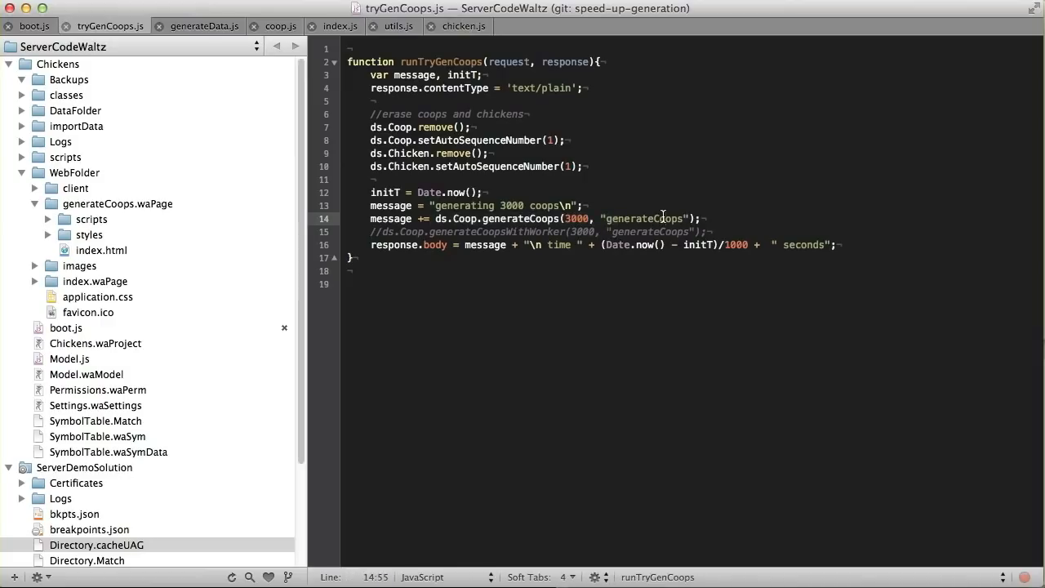
{"action": "double_click", "coordinate": [645, 217]}
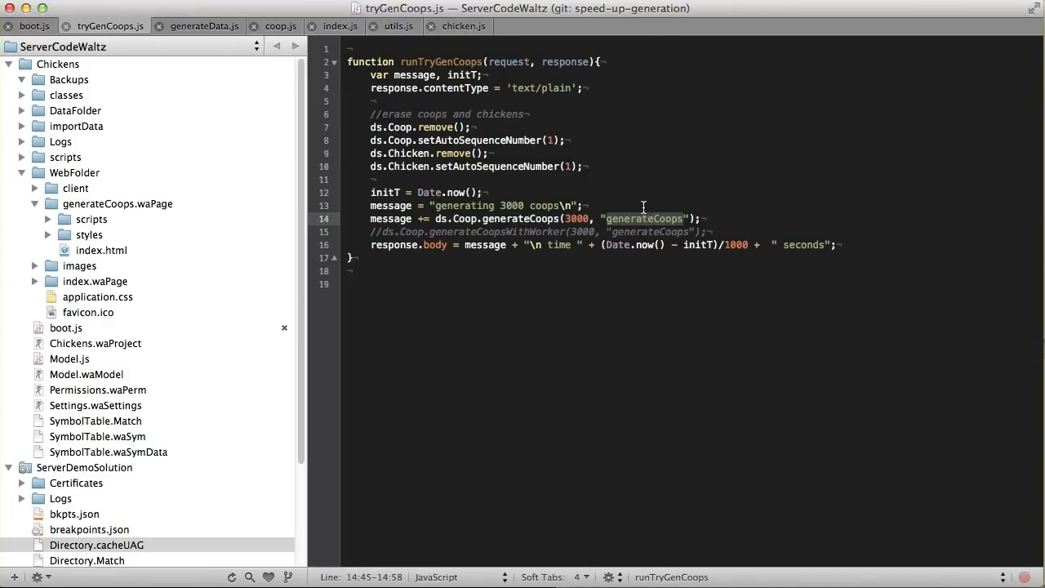
{"action": "double_click", "coordinate": [517, 219]}
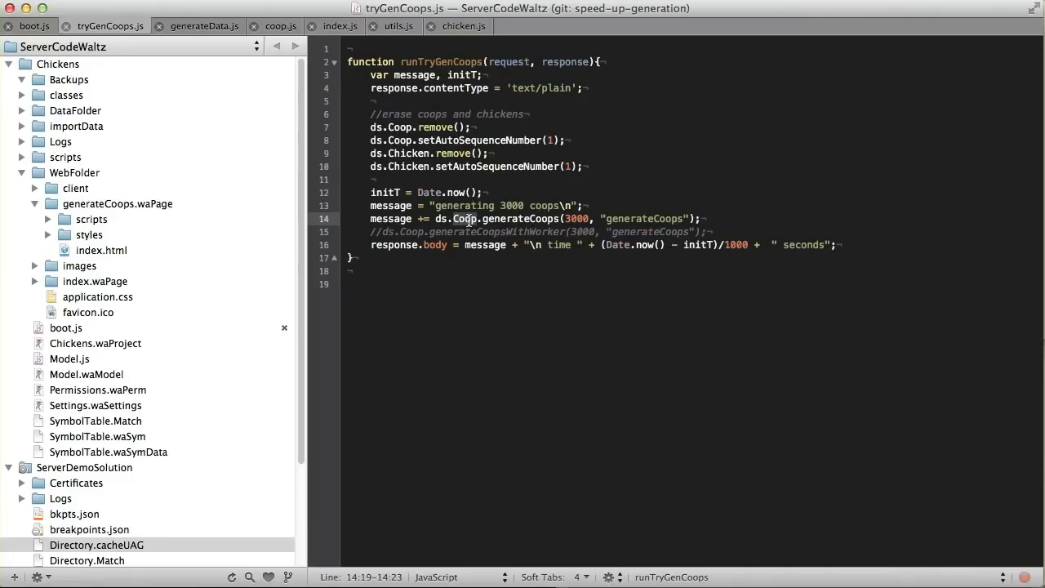
{"action": "left_click", "coordinate": [22, 157]}
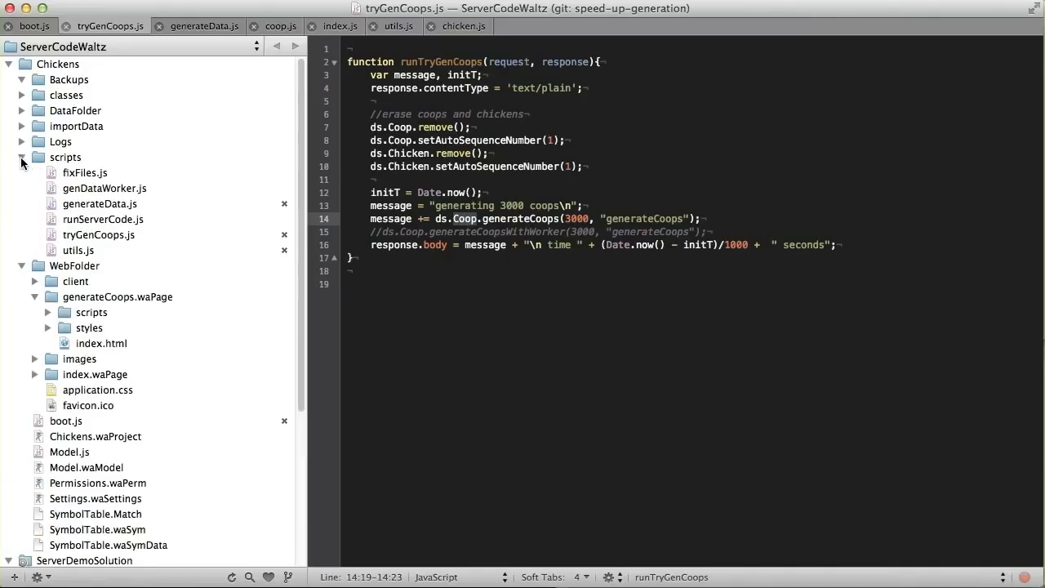
Step: Inspect the generateCoops method in coop.js, then close it and find its call in tryGenCoops.js
{"action": "left_click", "coordinate": [22, 95]}
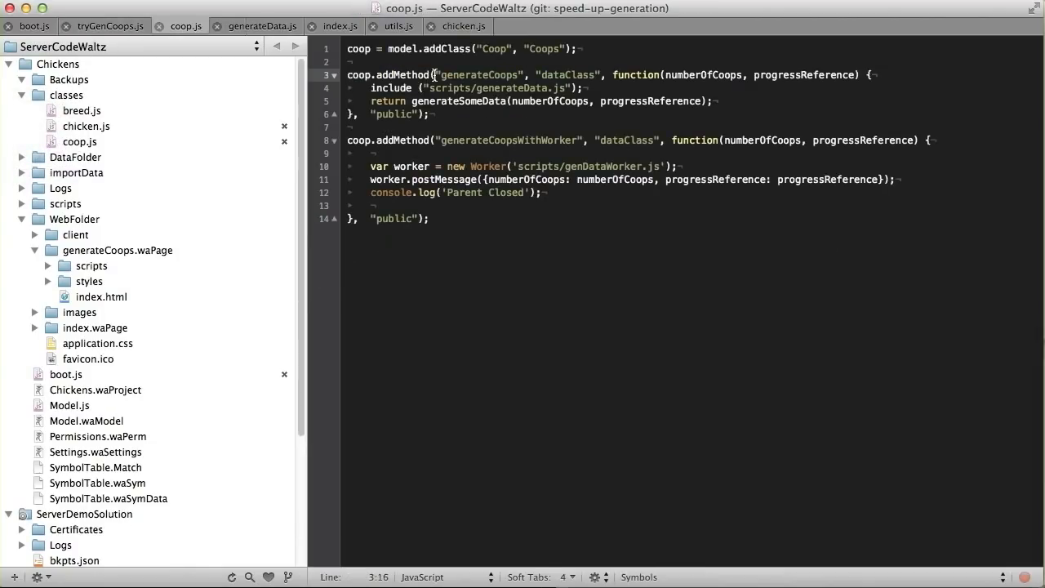
{"action": "double_click", "coordinate": [480, 74]}
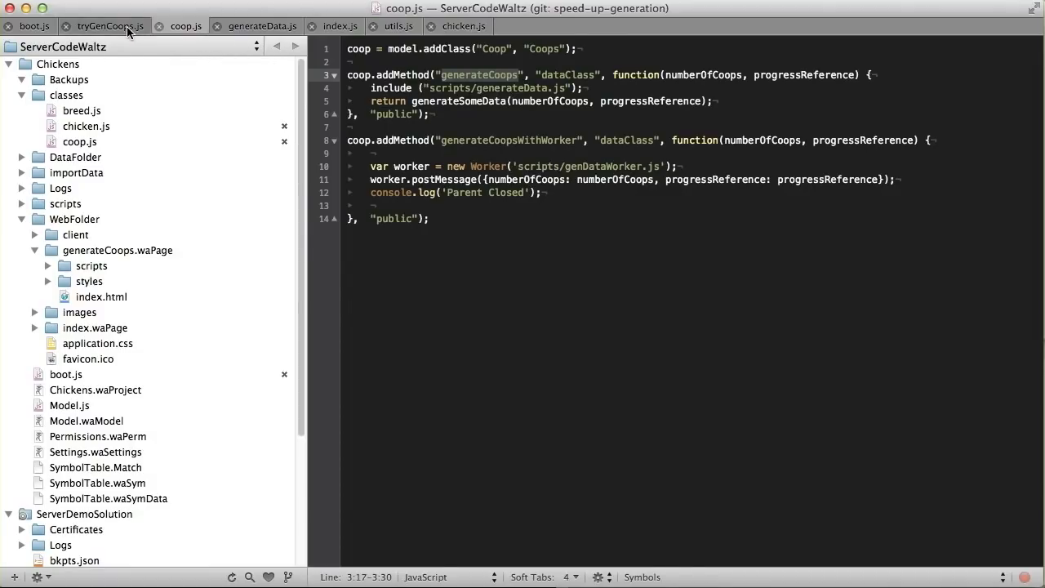
{"action": "left_click", "coordinate": [109, 25]}
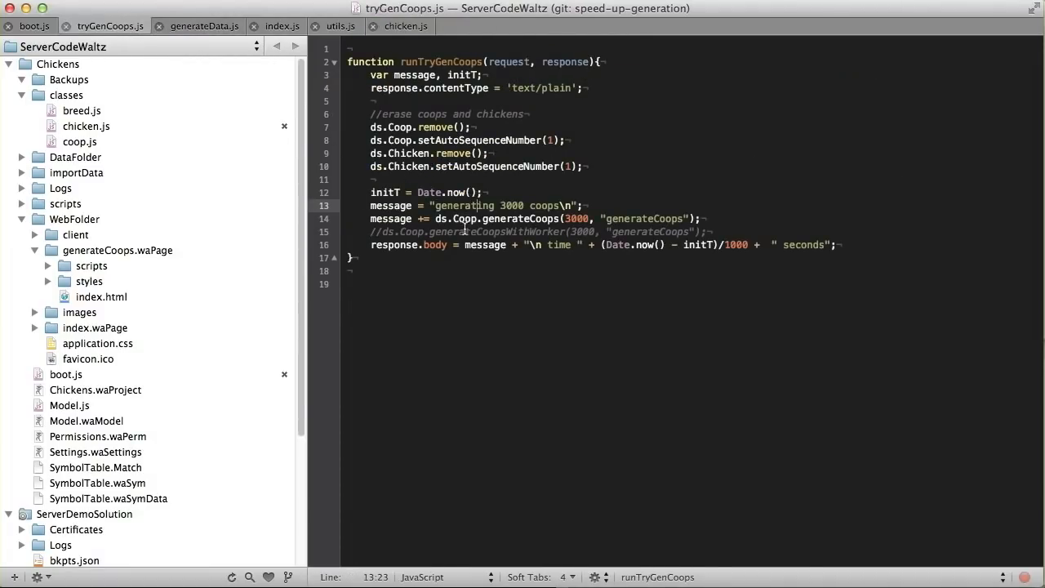
{"action": "double_click", "coordinate": [514, 219]}
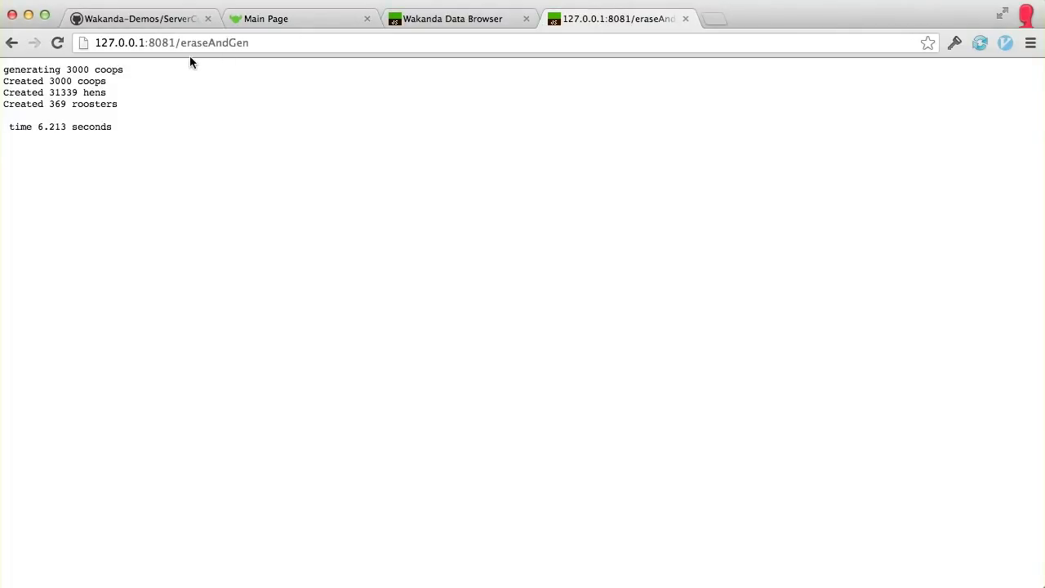
Step: Reload 127.0.0.1:8081/eraseAndGen to time generating 3000 coops (6.213 seconds)
{"action": "left_click", "coordinate": [57, 43]}
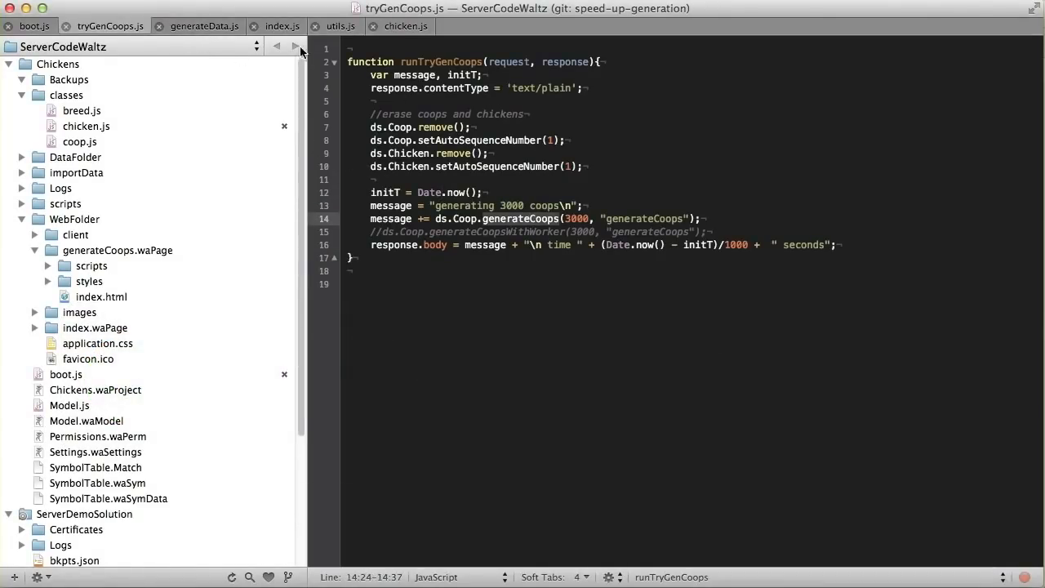
Step: Switch to generateData.js and single out breedIds in generateSomeData
{"action": "left_click", "coordinate": [204, 25]}
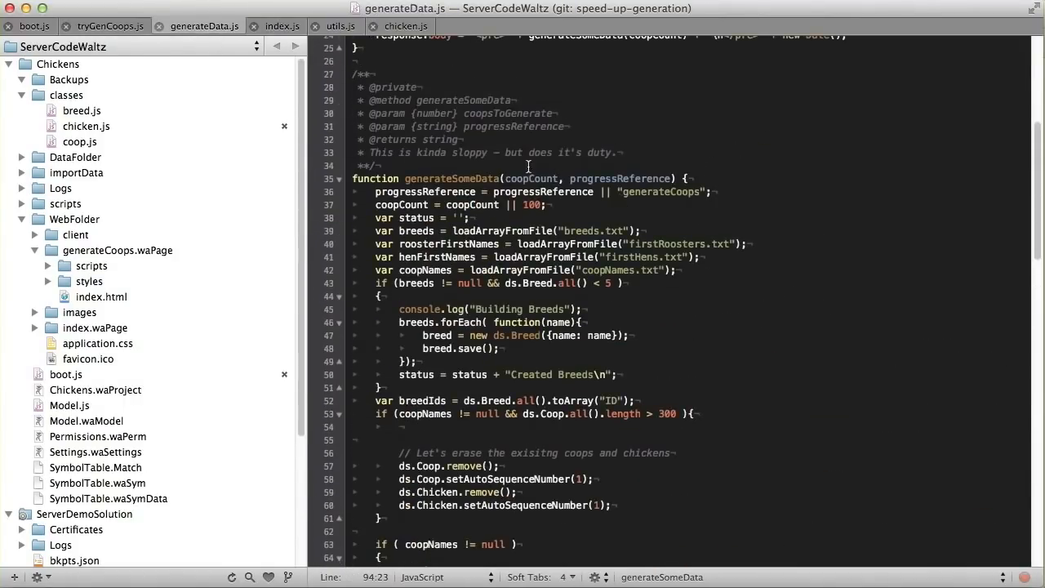
{"action": "double_click", "coordinate": [452, 178]}
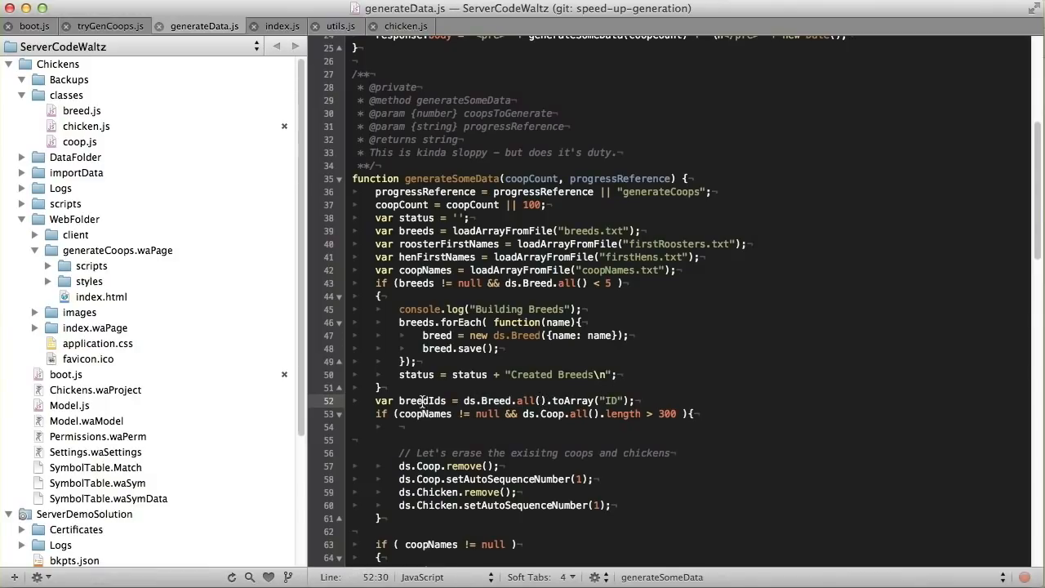
{"action": "double_click", "coordinate": [421, 401]}
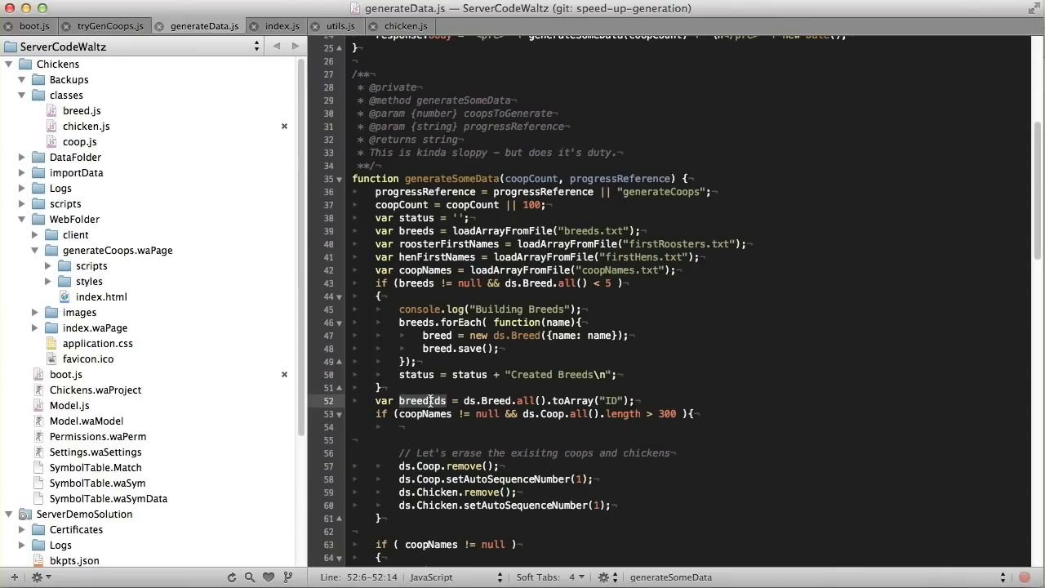
{"action": "scroll", "scroll_direction": "down", "scroll_amount": 3}
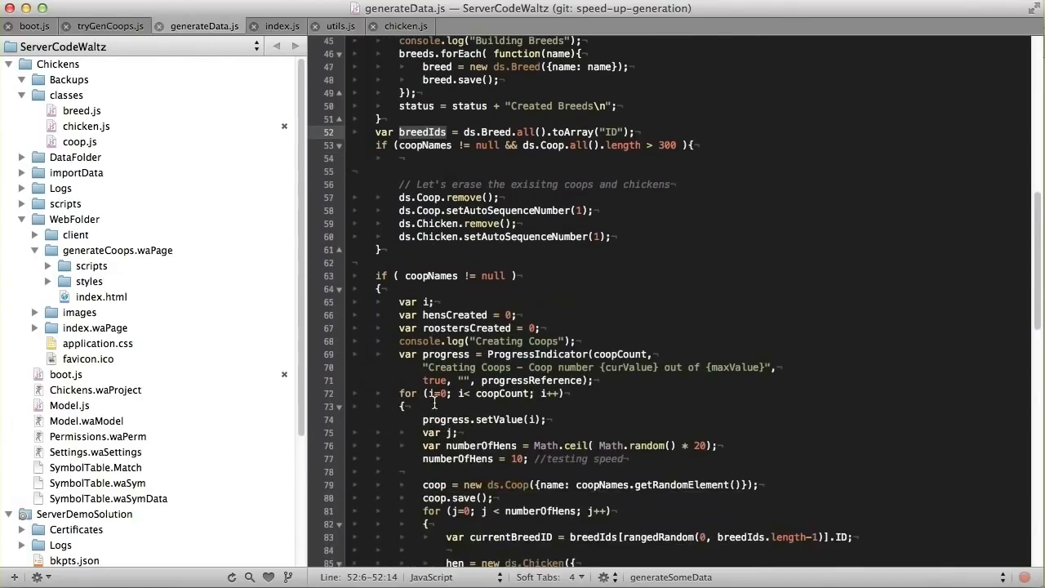
{"action": "scroll", "scroll_direction": "down", "scroll_amount": 3}
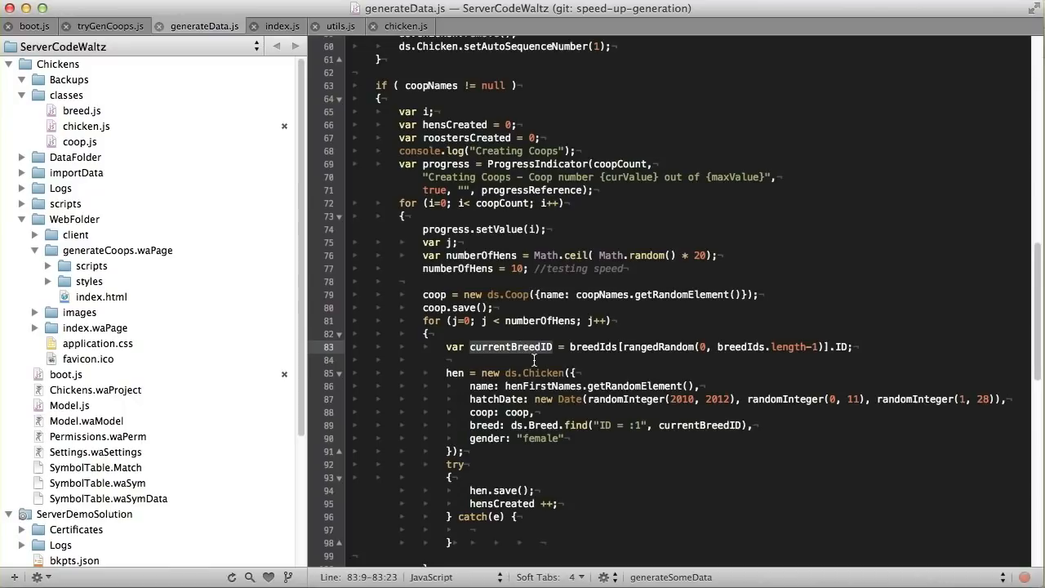
{"action": "mouse_move", "coordinate": [601, 351]}
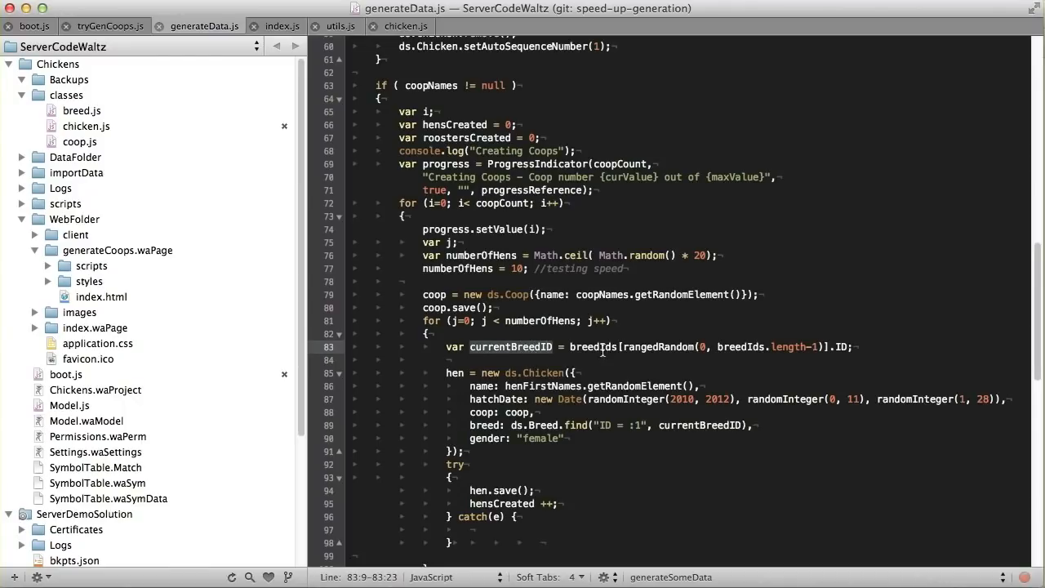
{"action": "left_click", "coordinate": [573, 347]}
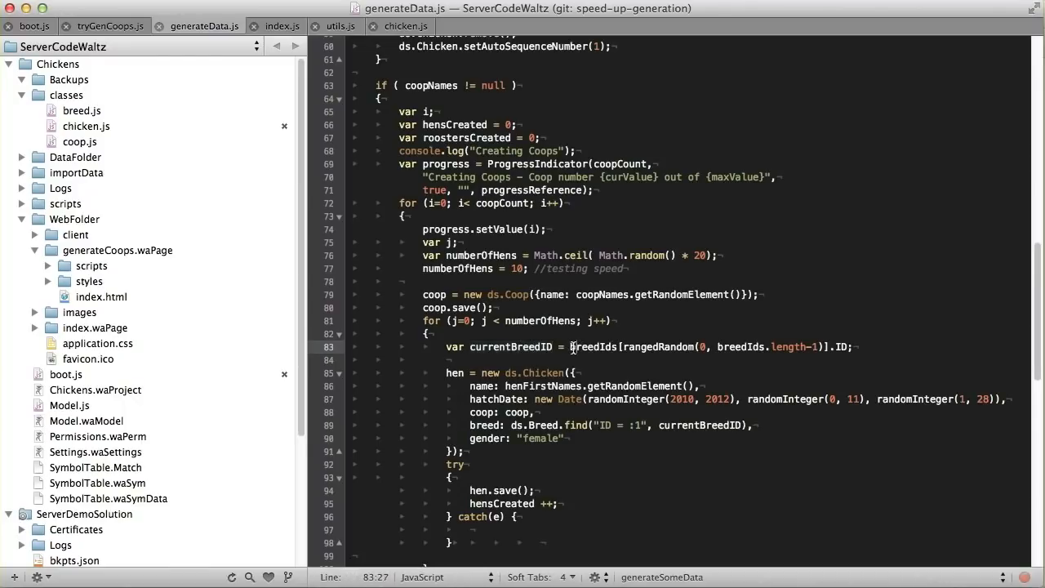
{"action": "double_click", "coordinate": [594, 346]}
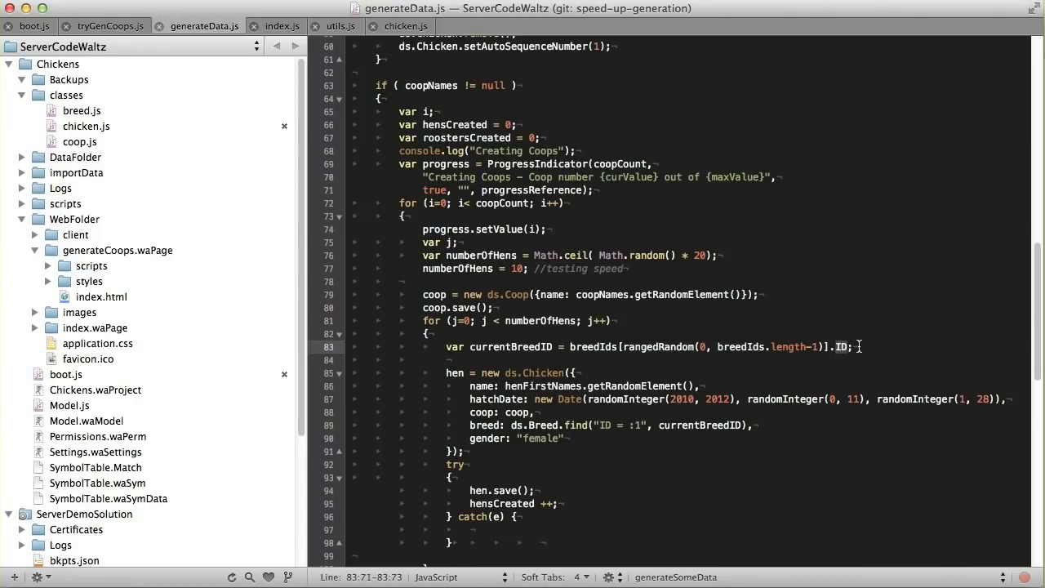
{"action": "double_click", "coordinate": [512, 346]}
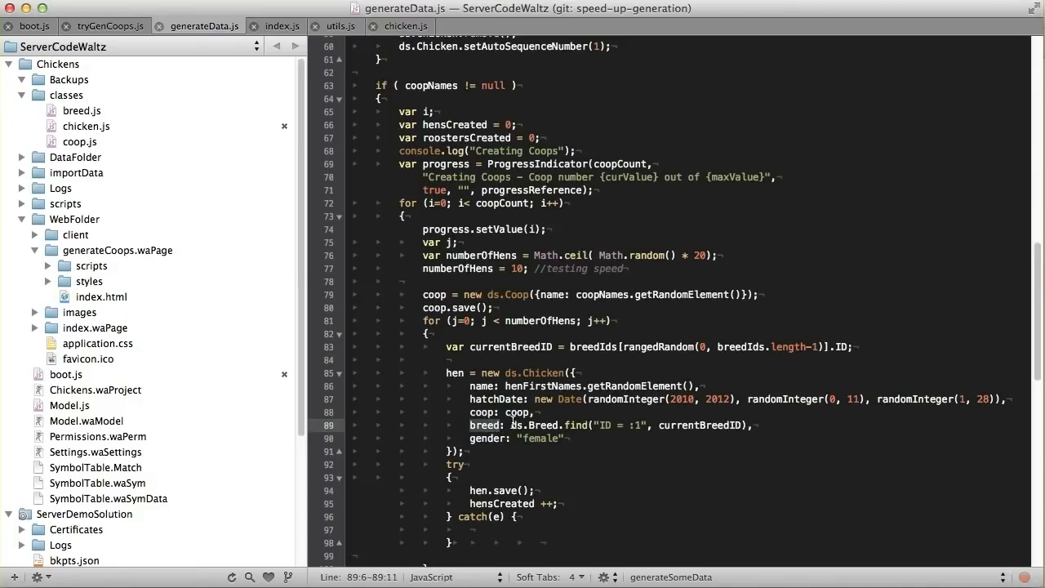
{"action": "double_click", "coordinate": [699, 425]}
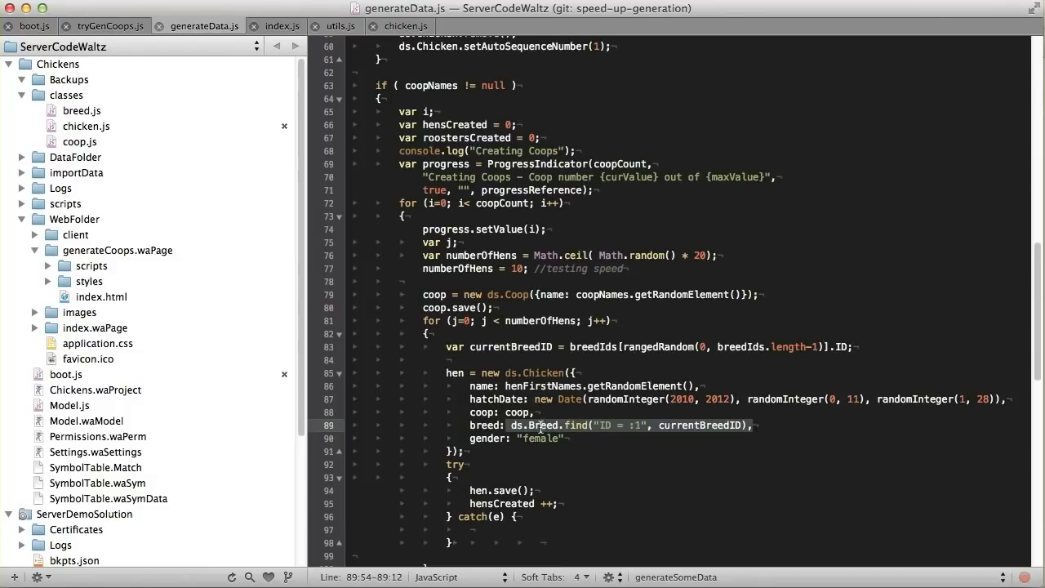
Step: Replace ds.Breed.find("ID = :1", currentBreedID) with currentBreedID in the hen definition
{"action": "left_click", "coordinate": [513, 425]}
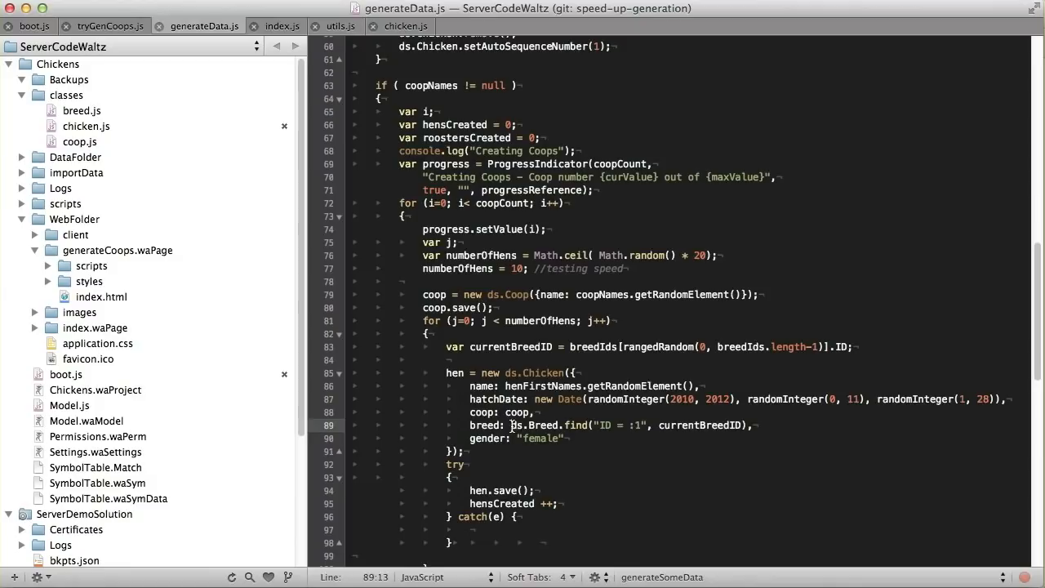
{"action": "left_click_drag", "start_coordinate": [510, 425], "coordinate": [657, 425]}
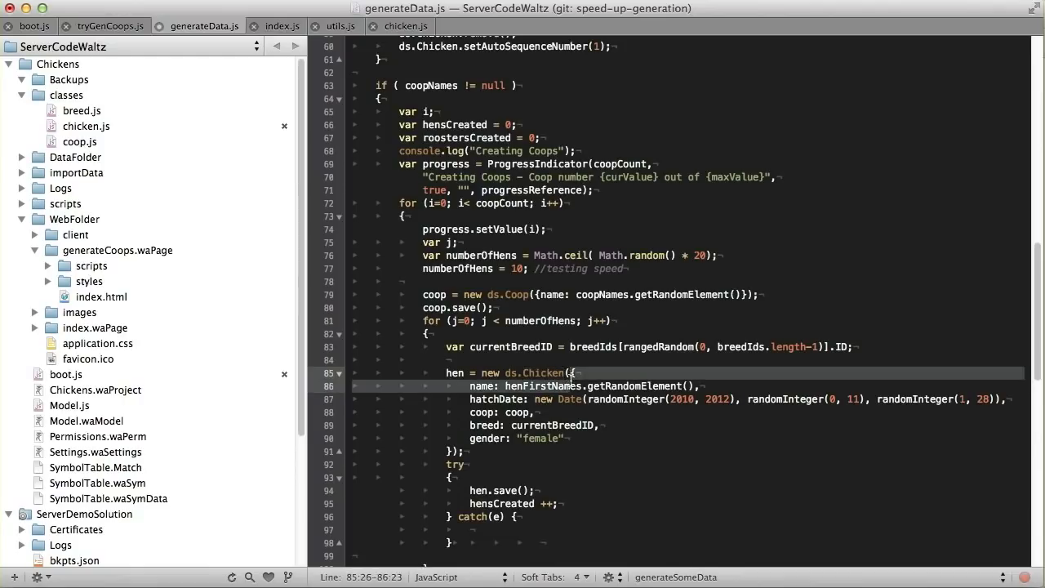
{"action": "left_click", "coordinate": [537, 411]}
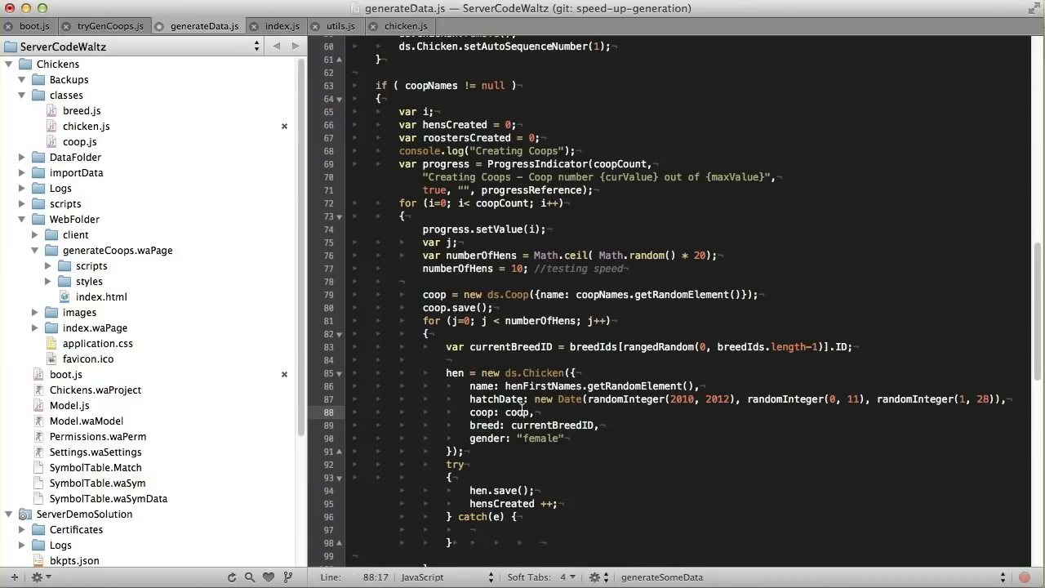
{"action": "double_click", "coordinate": [516, 412]}
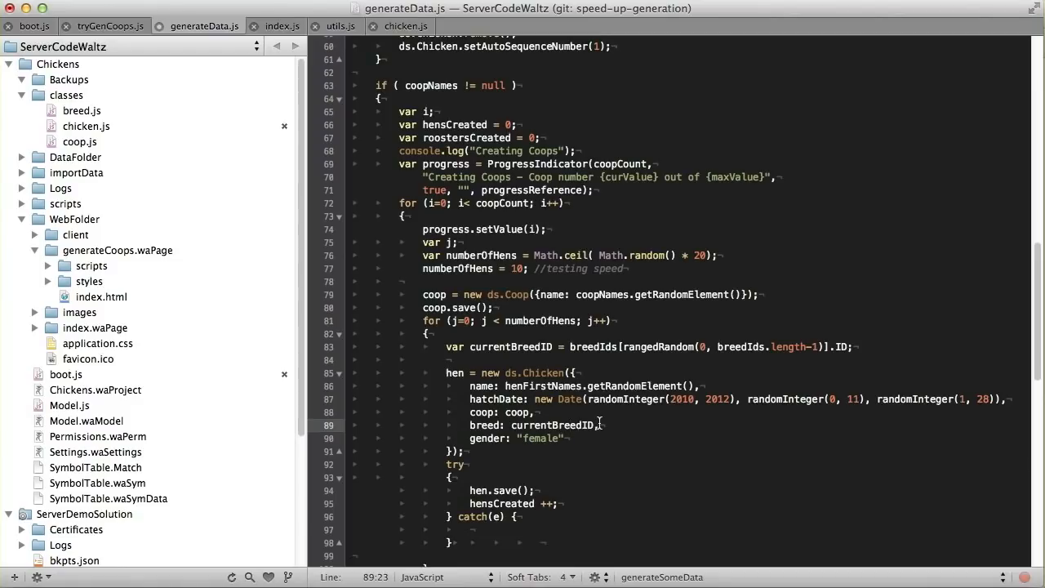
{"action": "scroll", "scroll_direction": "down", "scroll_amount": 3}
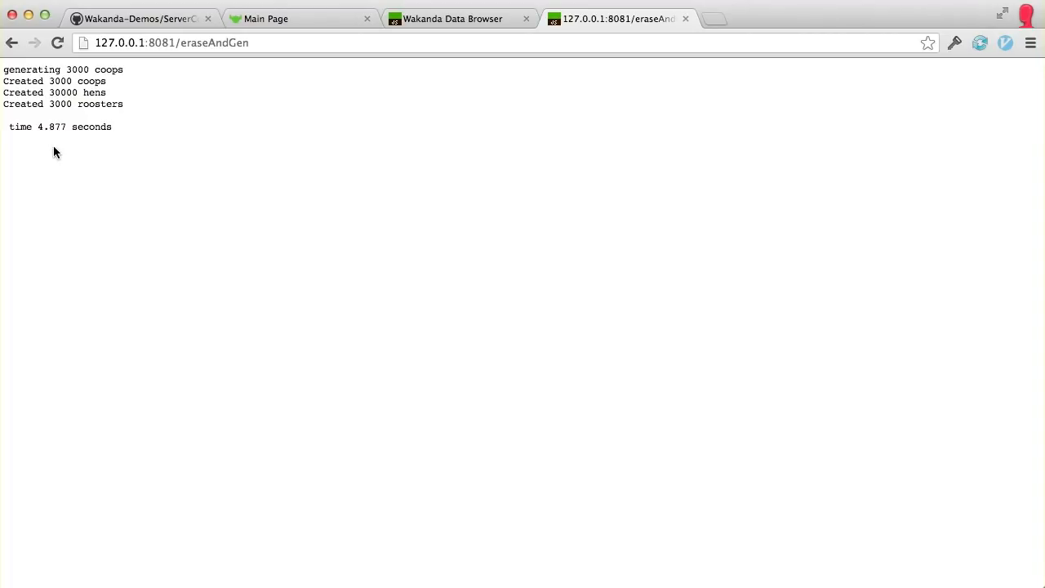
Step: Reload the eraseAndGen page to get the new 4.877-second time
{"action": "left_click", "coordinate": [58, 42]}
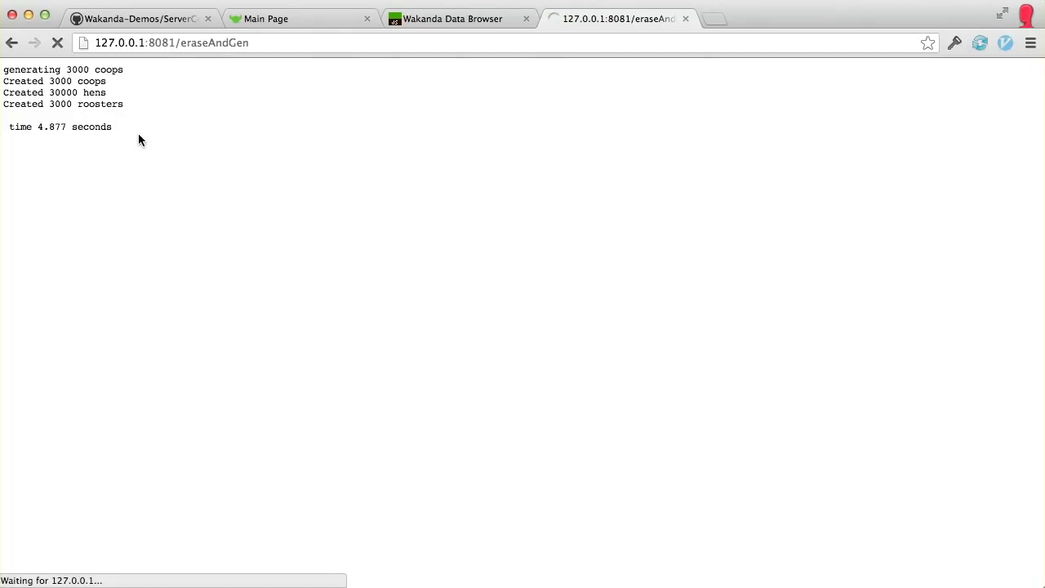
{"action": "left_click", "coordinate": [139, 18]}
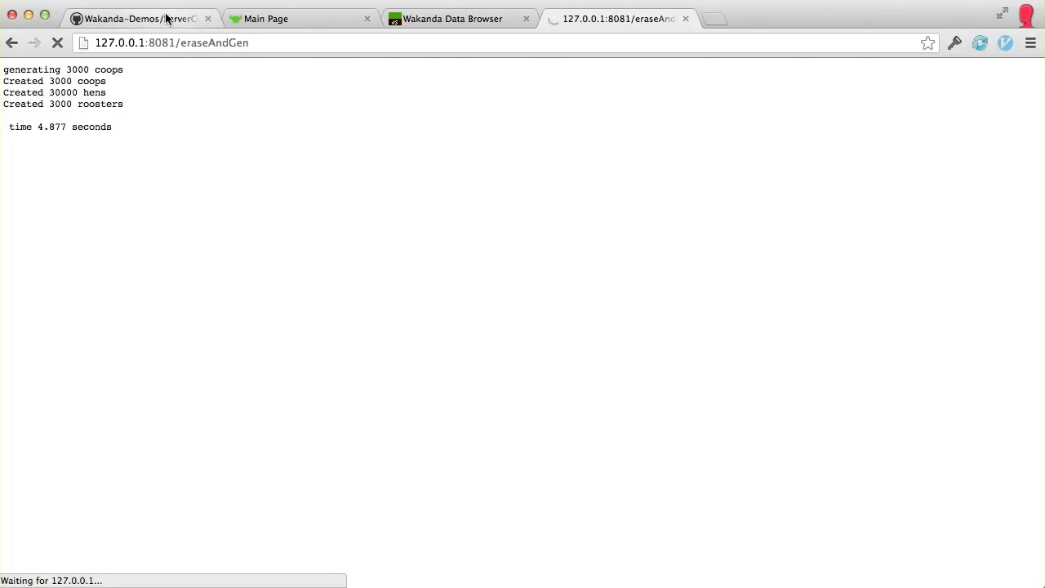